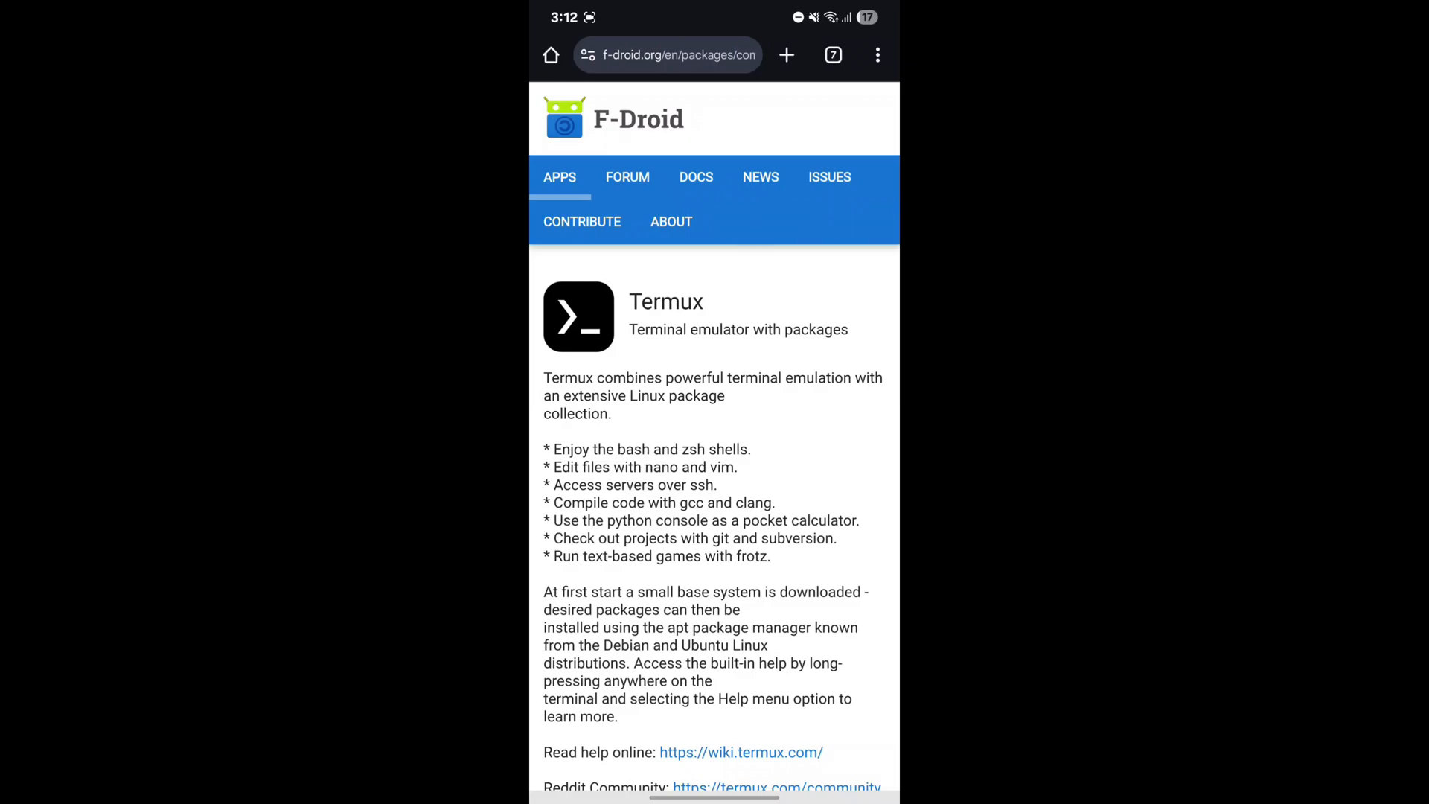
- Scroll to Termux 0.119.0-beta.3 on F-Droid and request its APK download
scroll(down, 3)
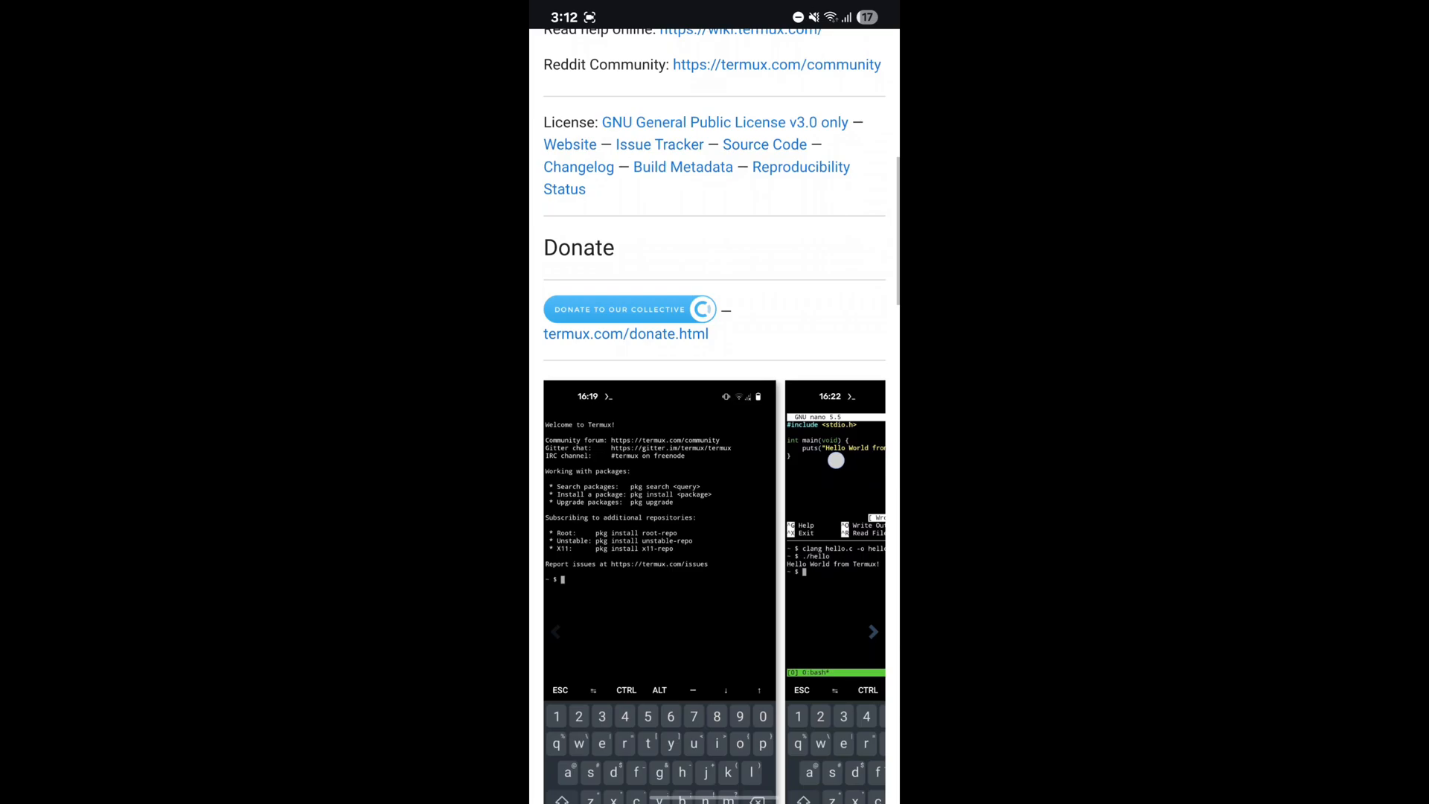
scroll(down, 3)
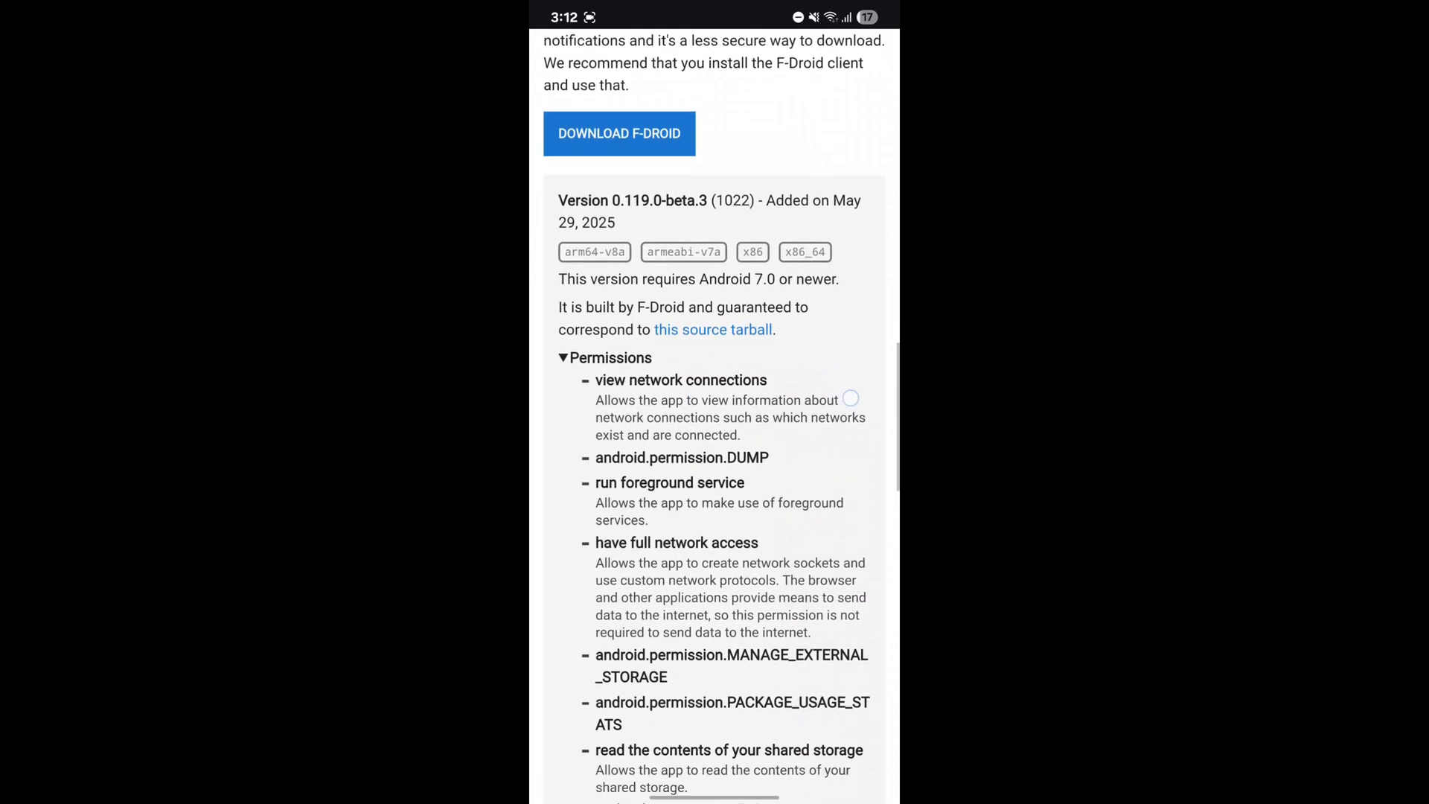
scroll(down, 3)
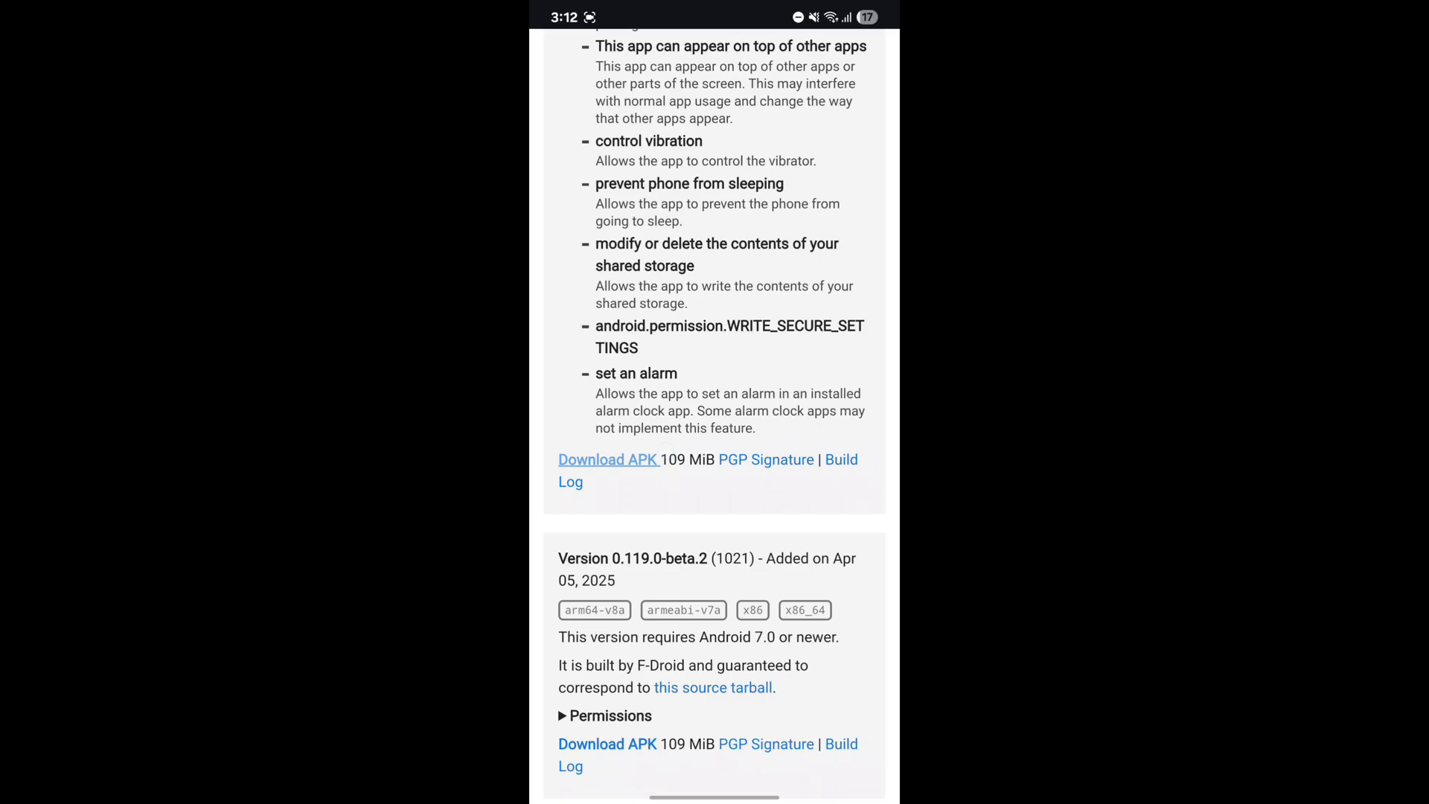
click(608, 460)
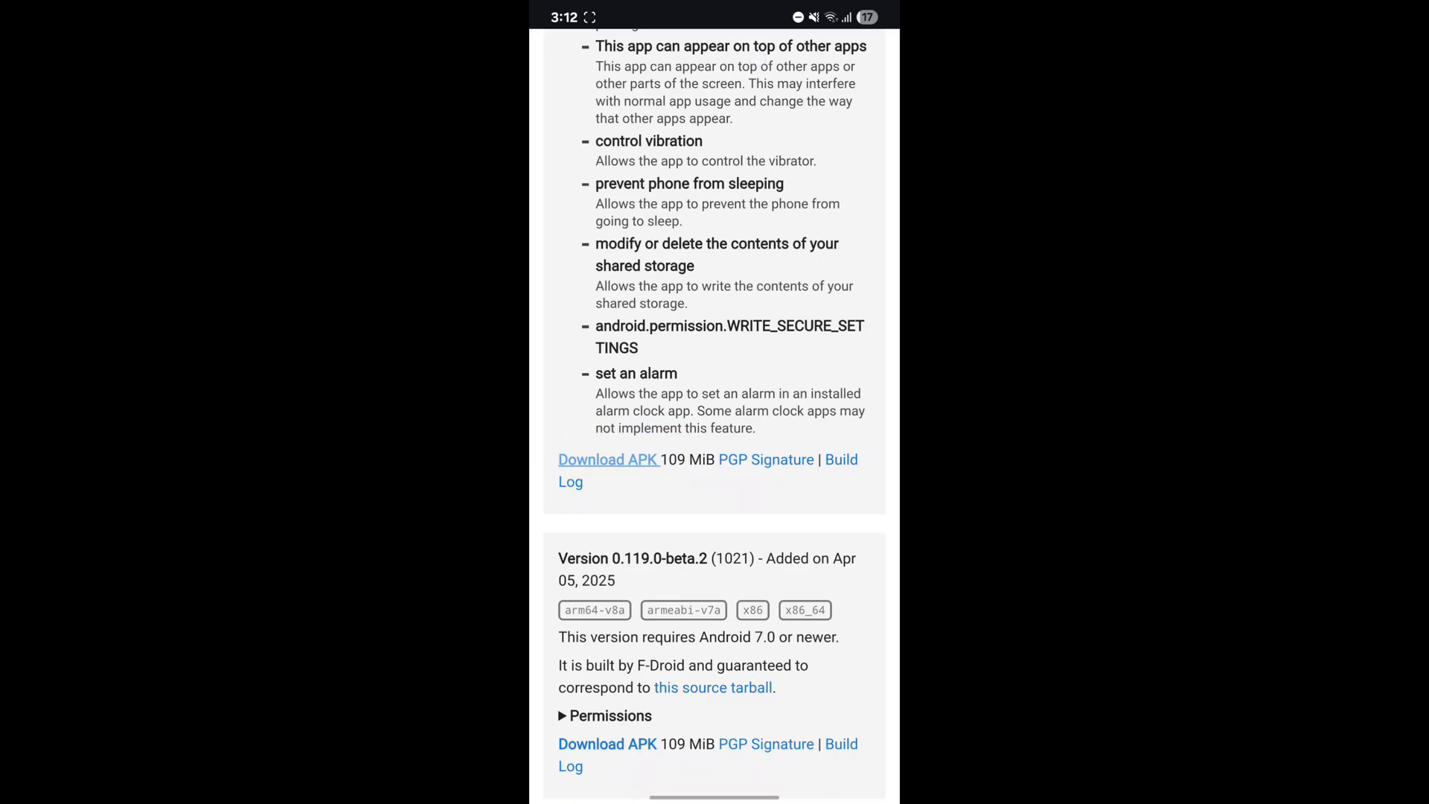
- Keep the flagged Termux APK download despite warnings and hand it to Package Installer
click(608, 459)
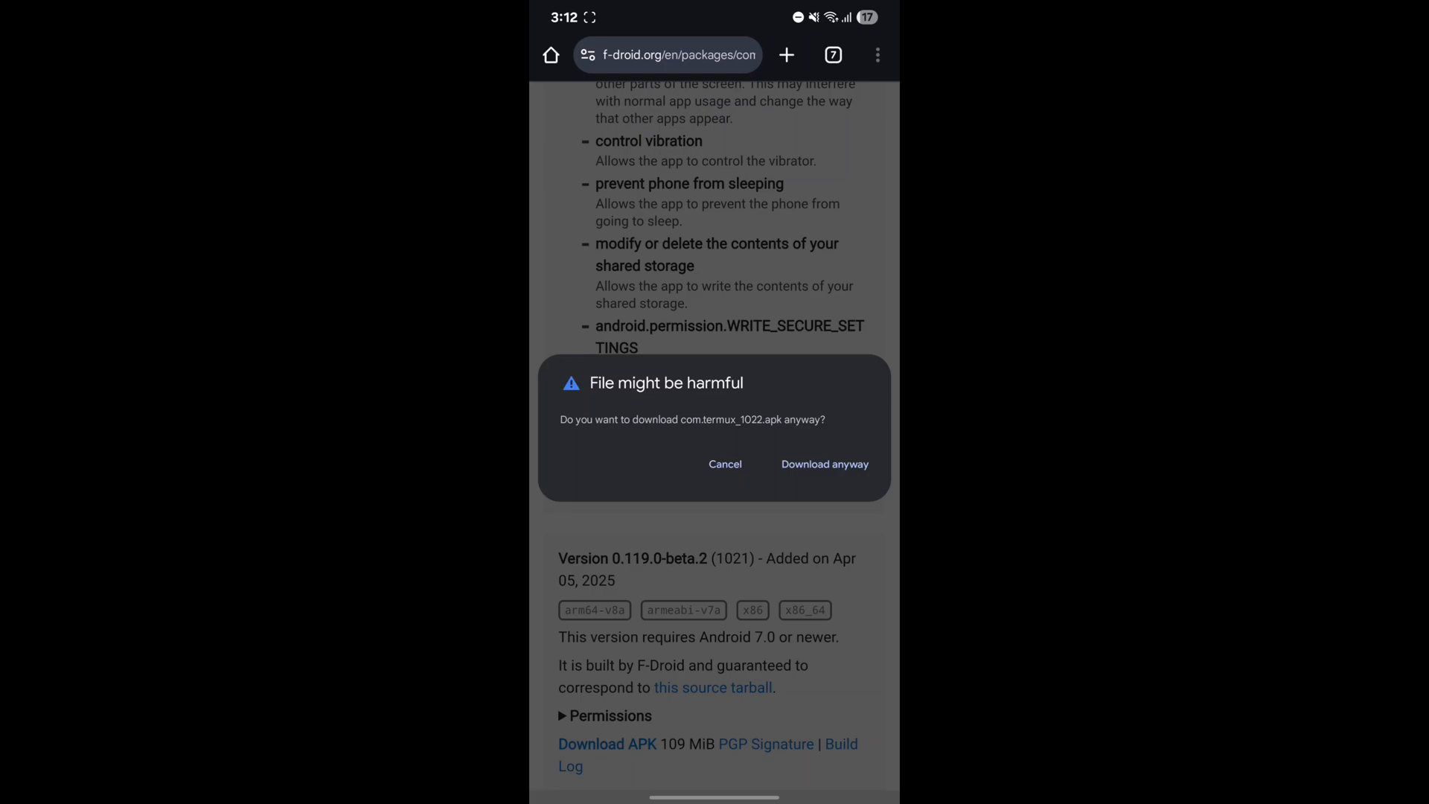
click(835, 465)
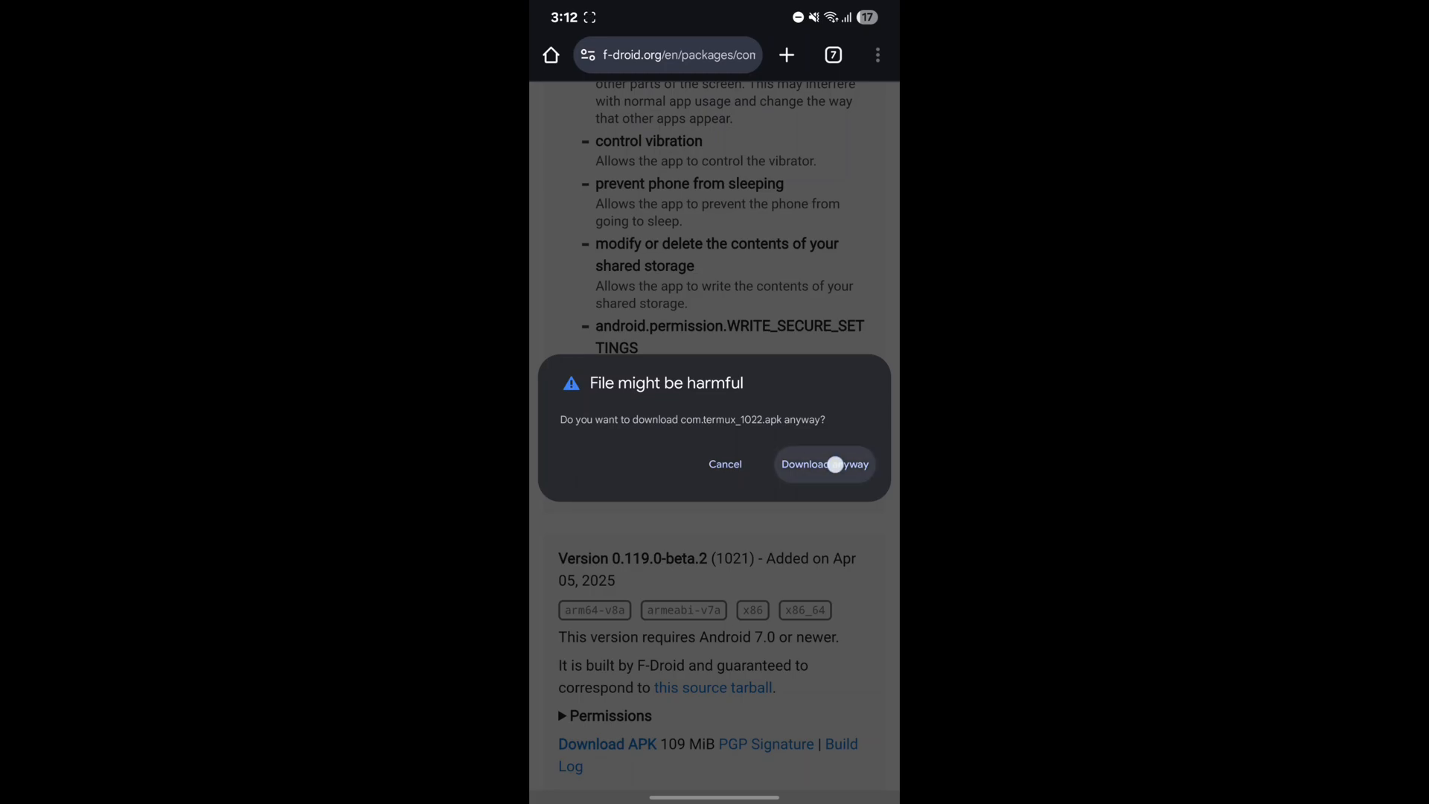
click(824, 465)
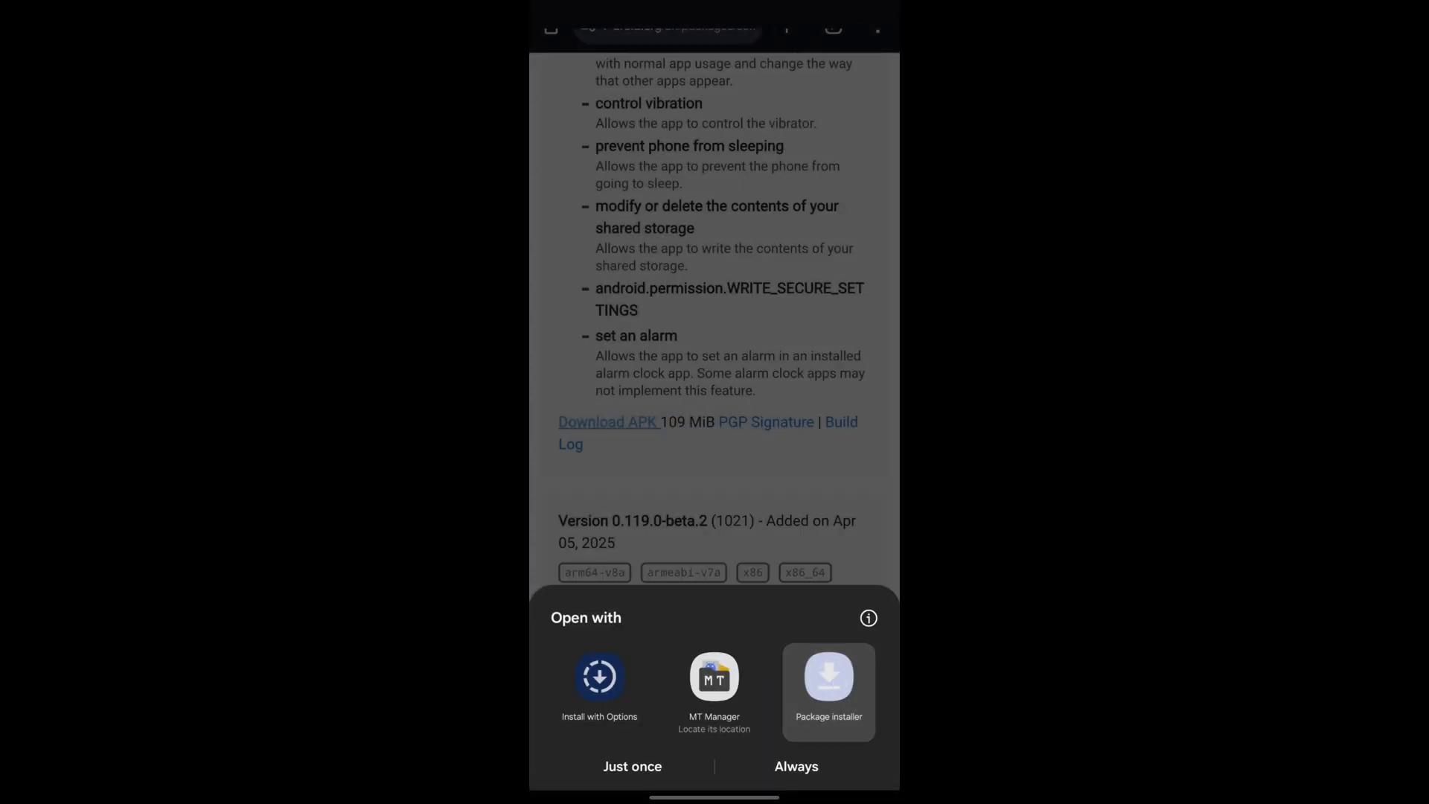
click(829, 676)
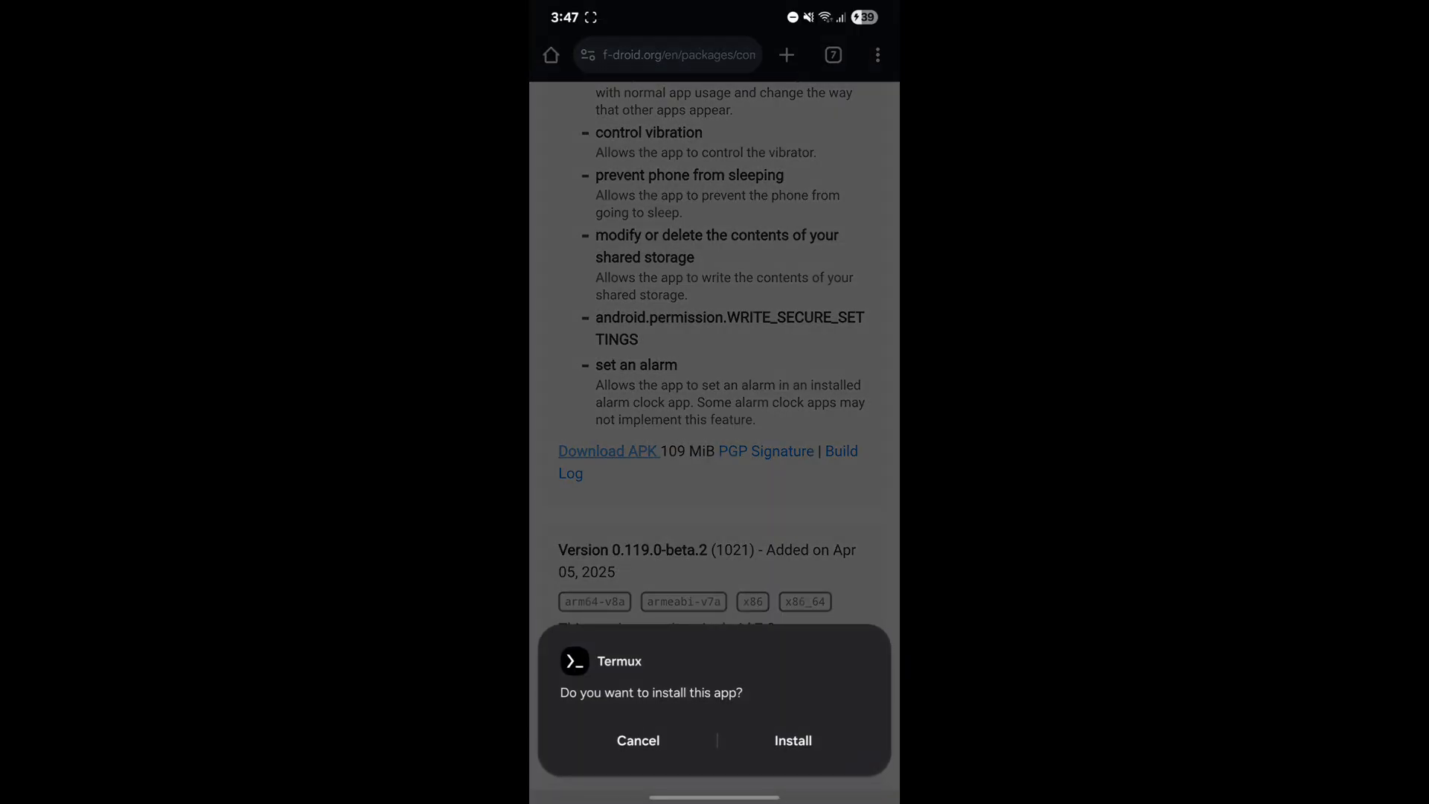
- Install Termux despite the unknown-app warning and launch it
click(793, 740)
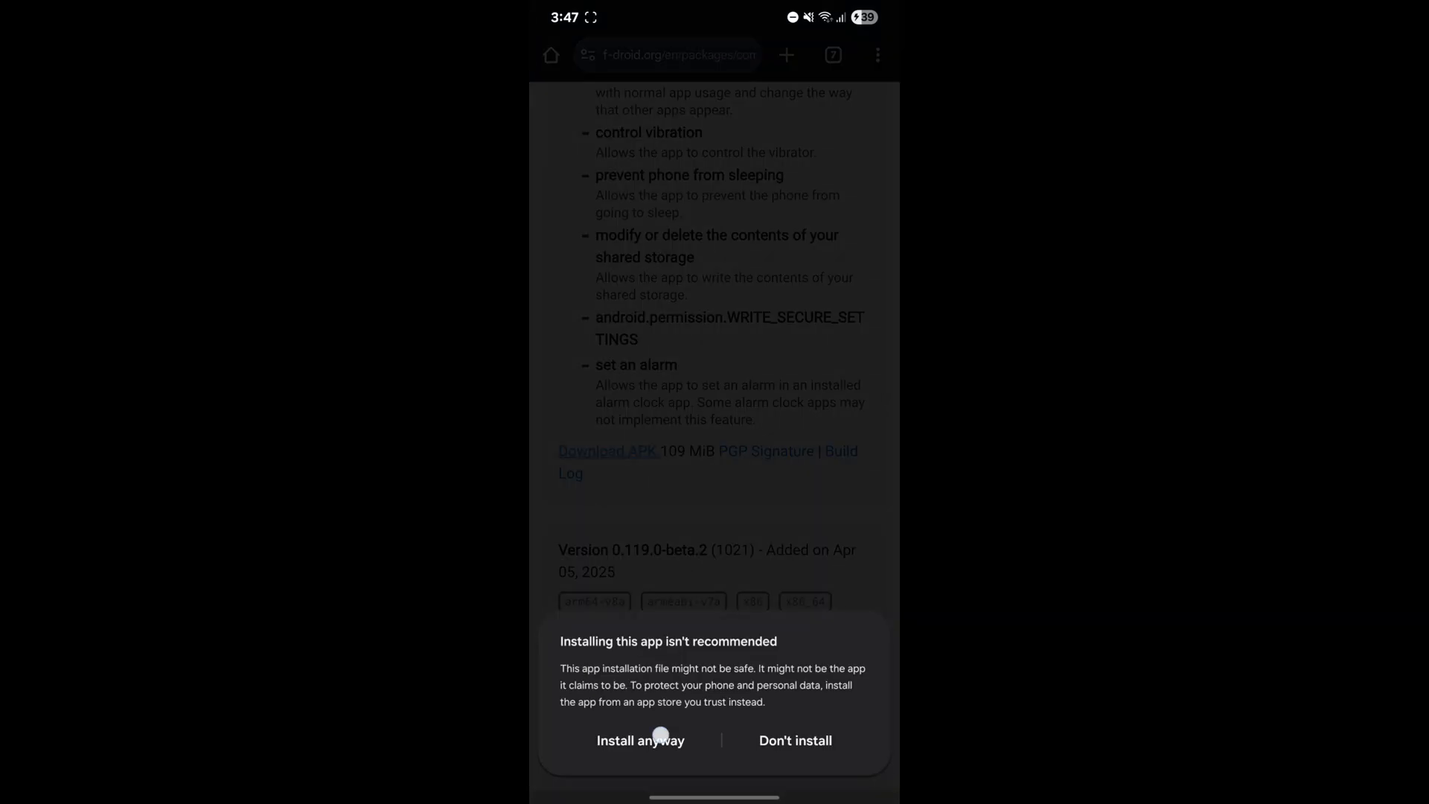
click(640, 740)
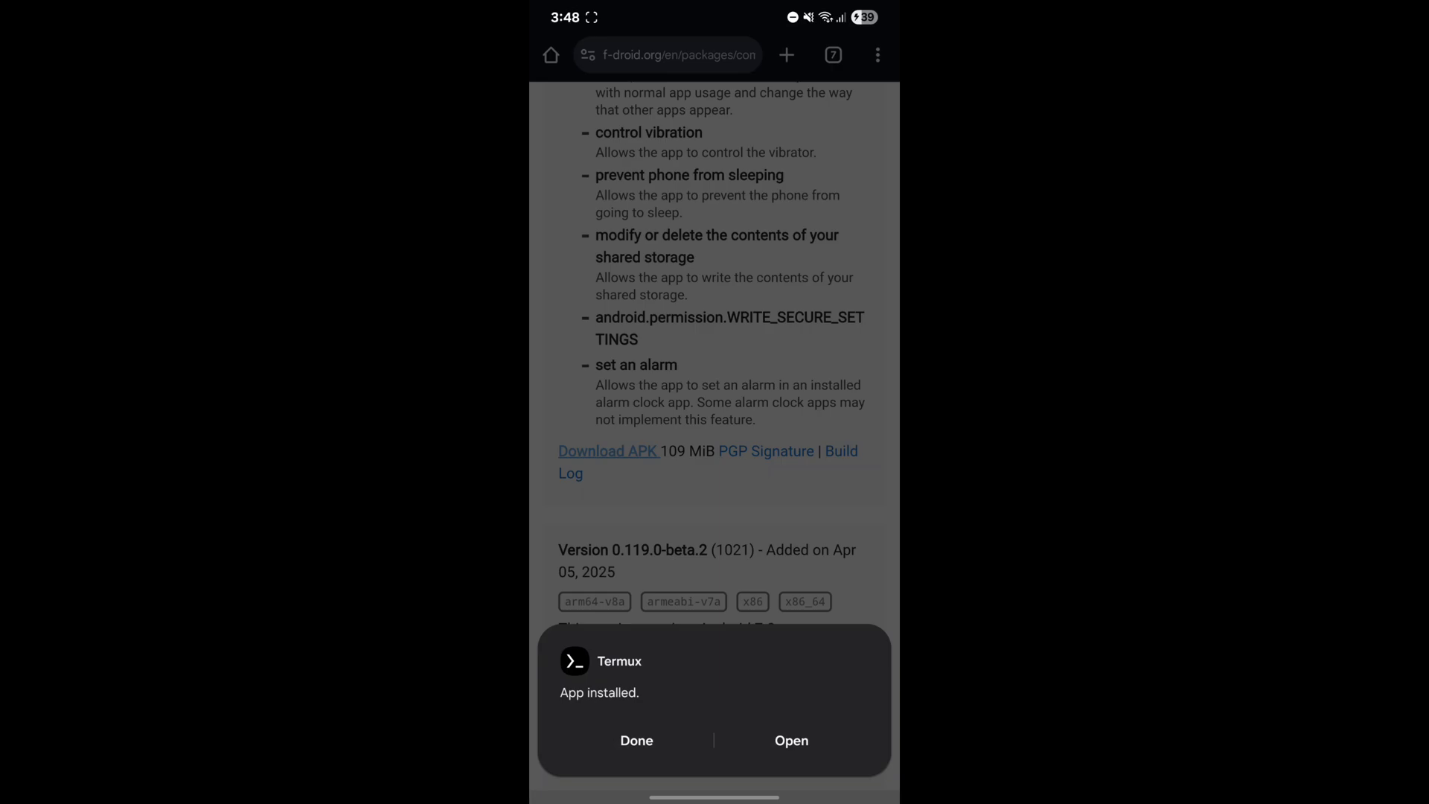
click(791, 741)
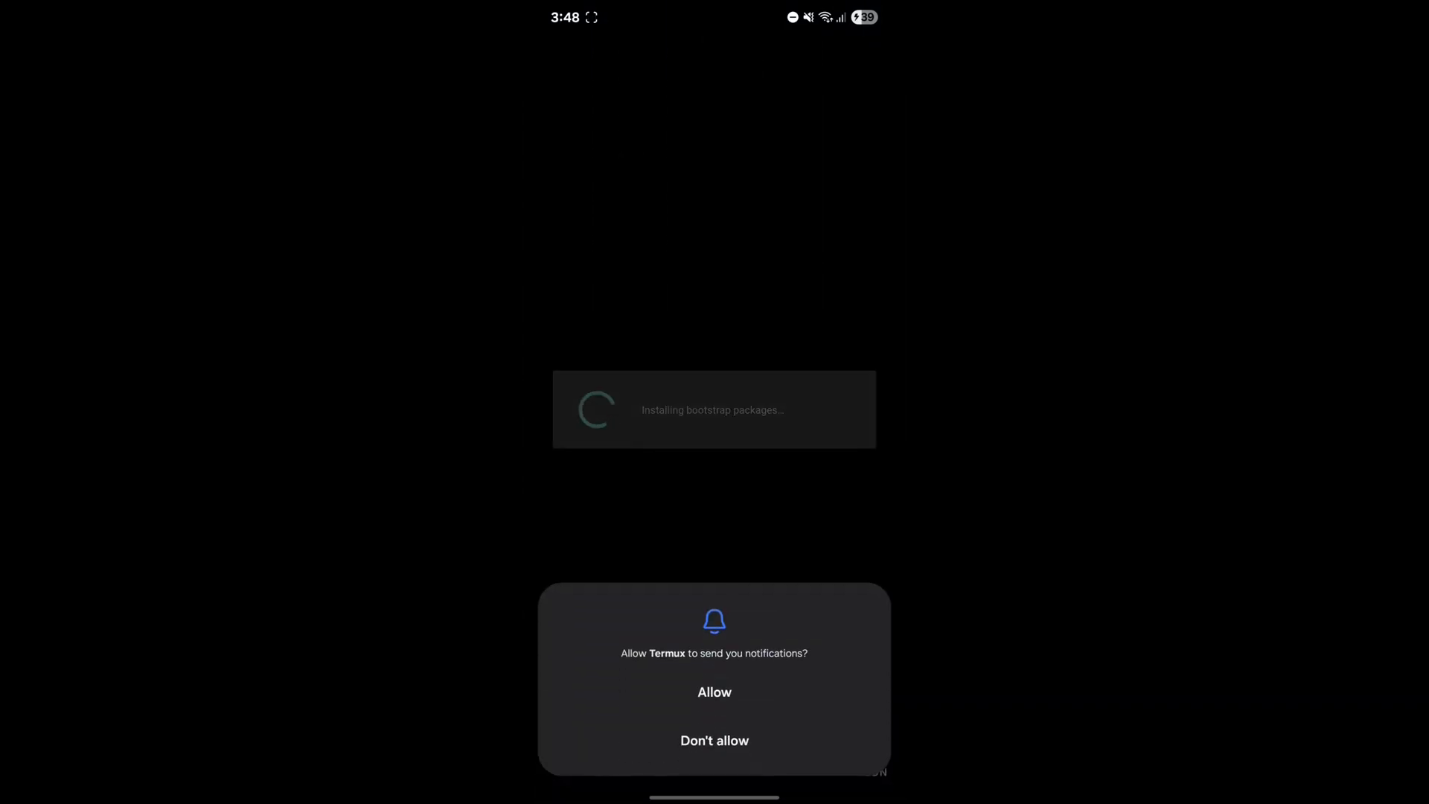
- Run pkg update && pkg upgrade, answering Y to keep the maintainer's openssl.cnf
click(714, 691)
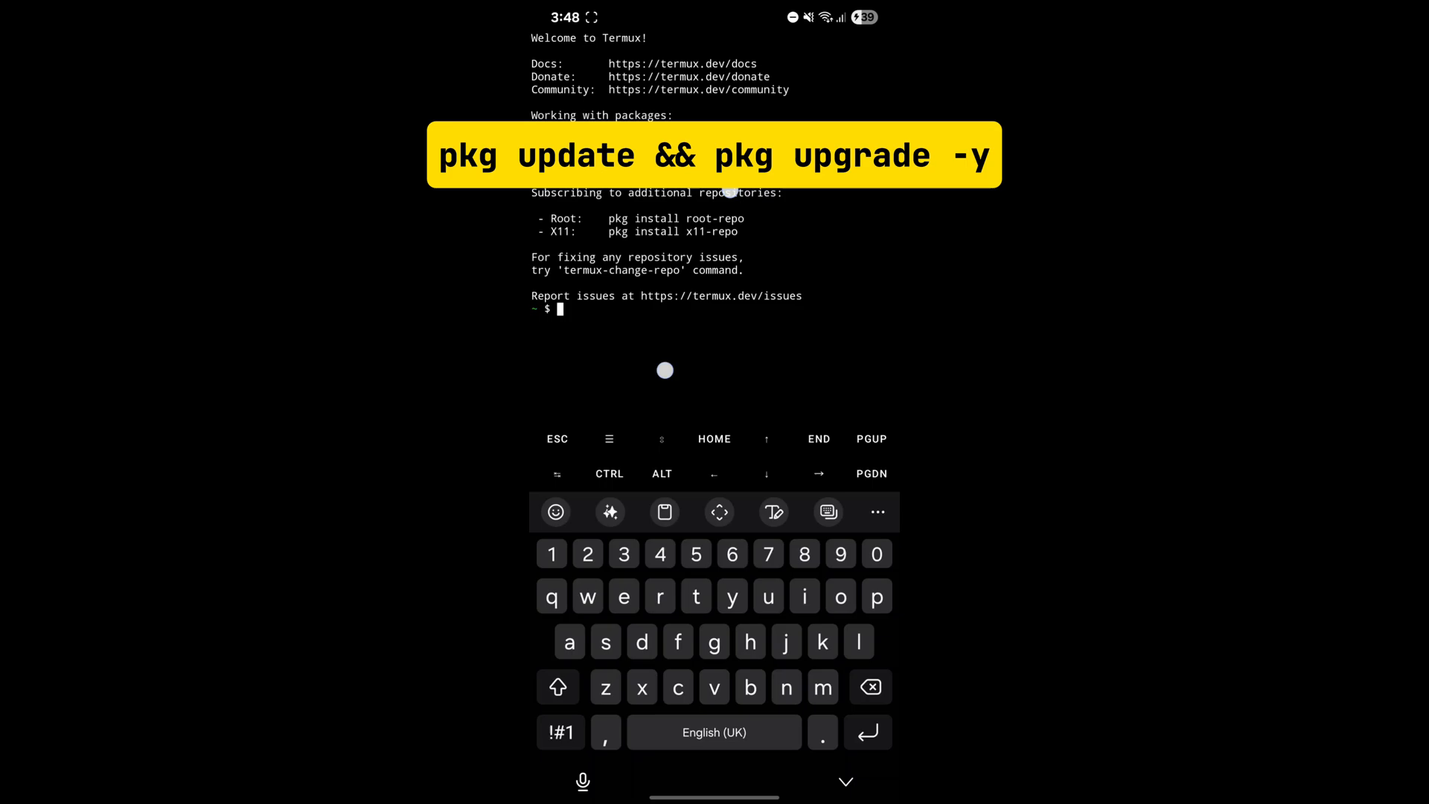
text(pkg update && pkg upgrade -y)
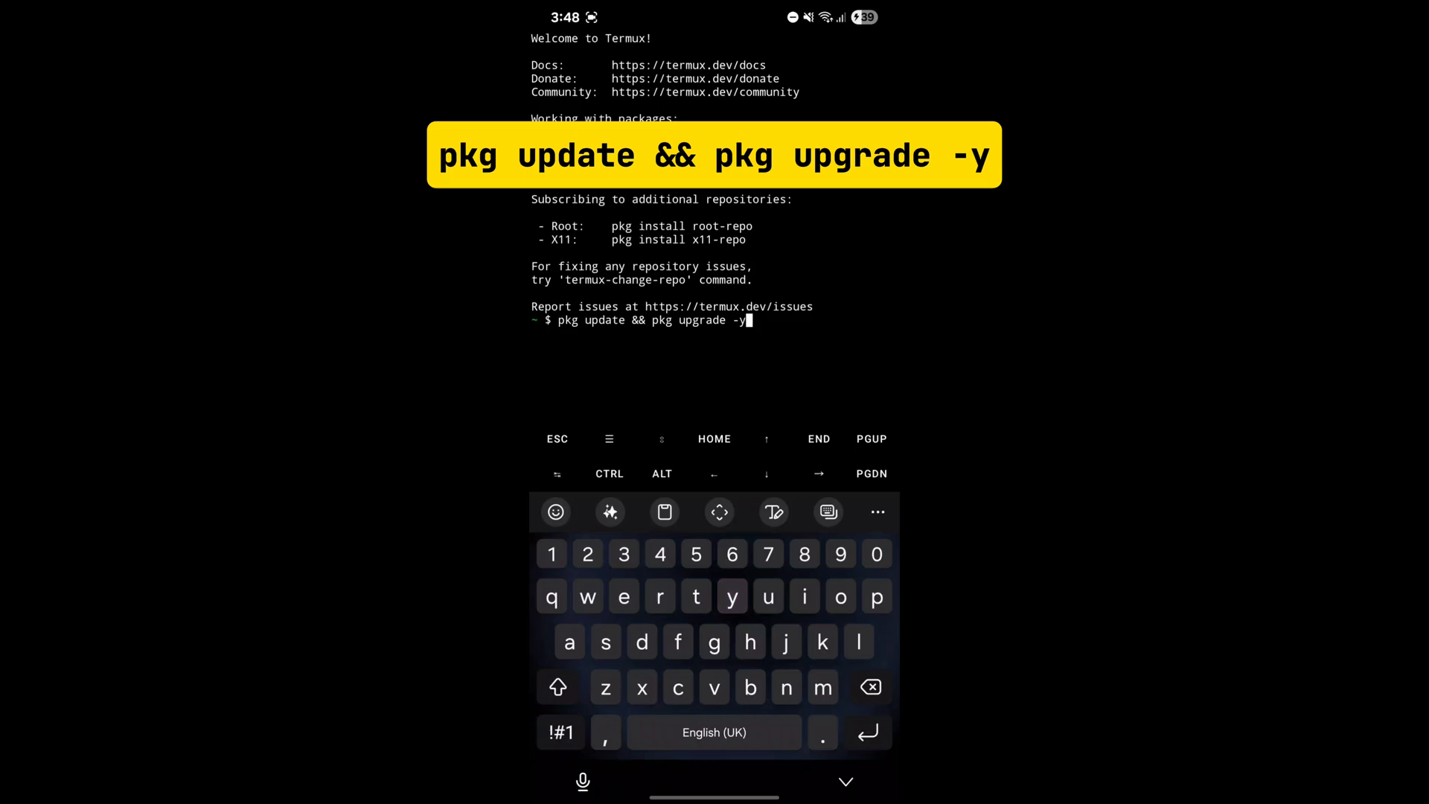
key(Enter)
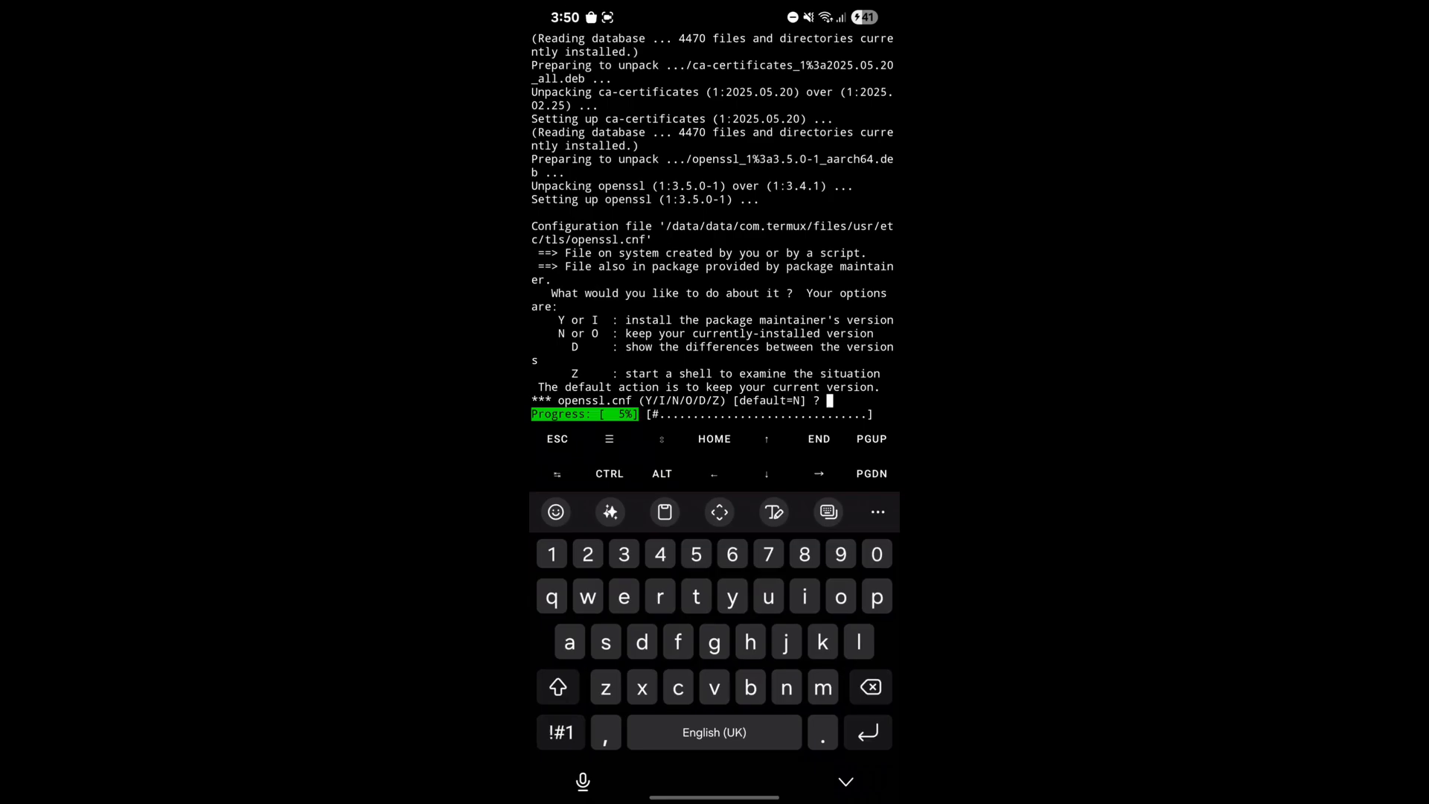
text(Y)
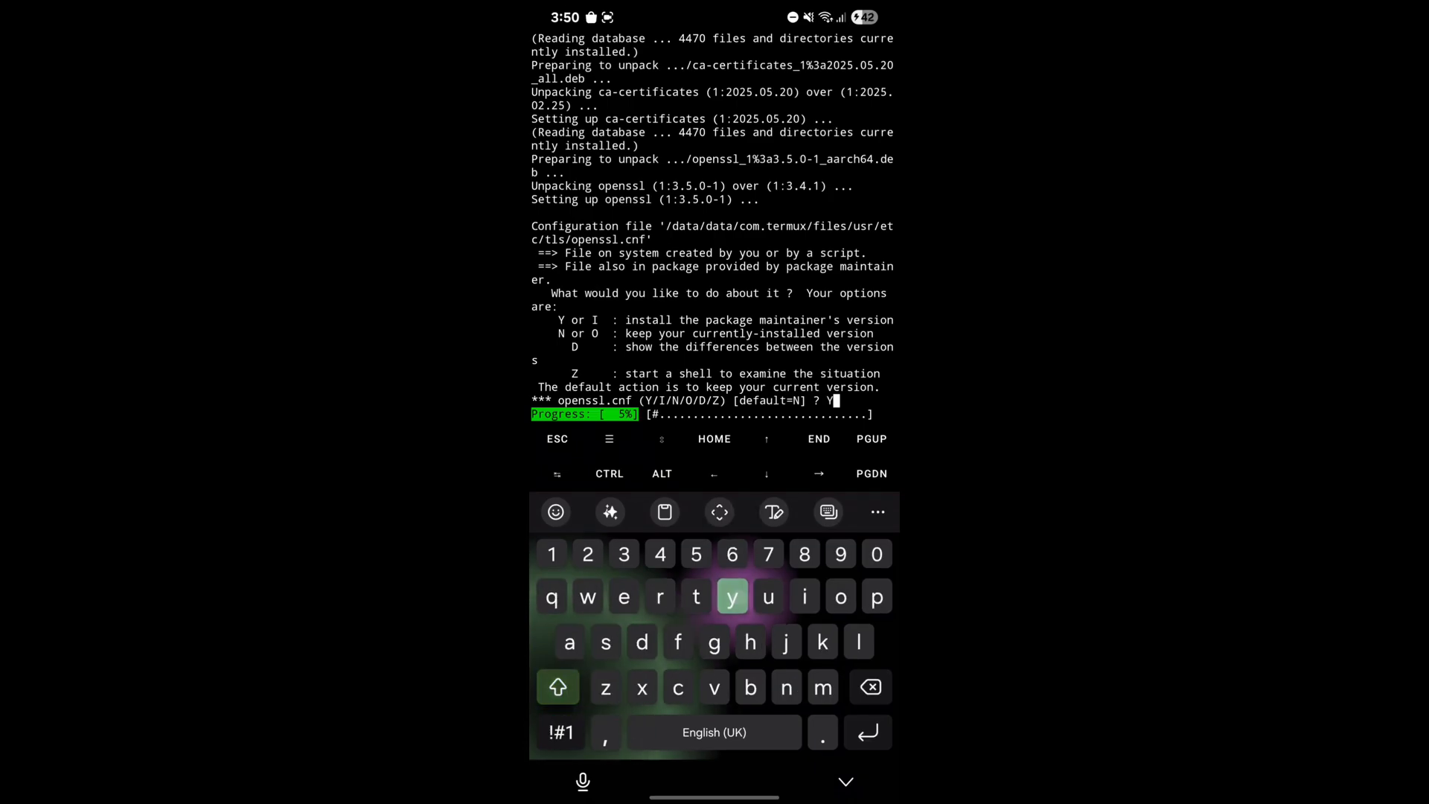
key(Enter)
text(pkg install p)
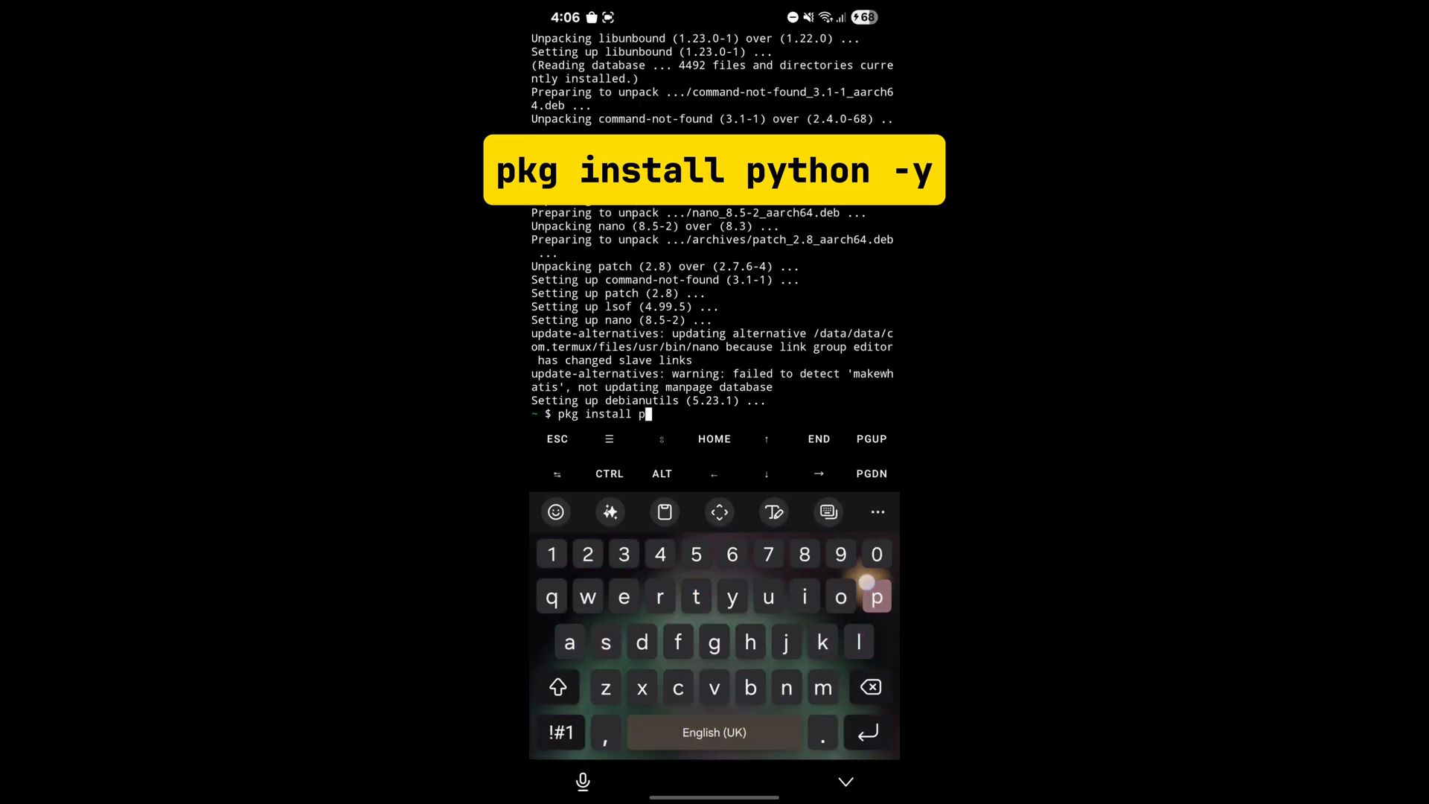
- Install Python with pkg and check the python3 and pip versions (Python 3.12.11)
key(Enter)
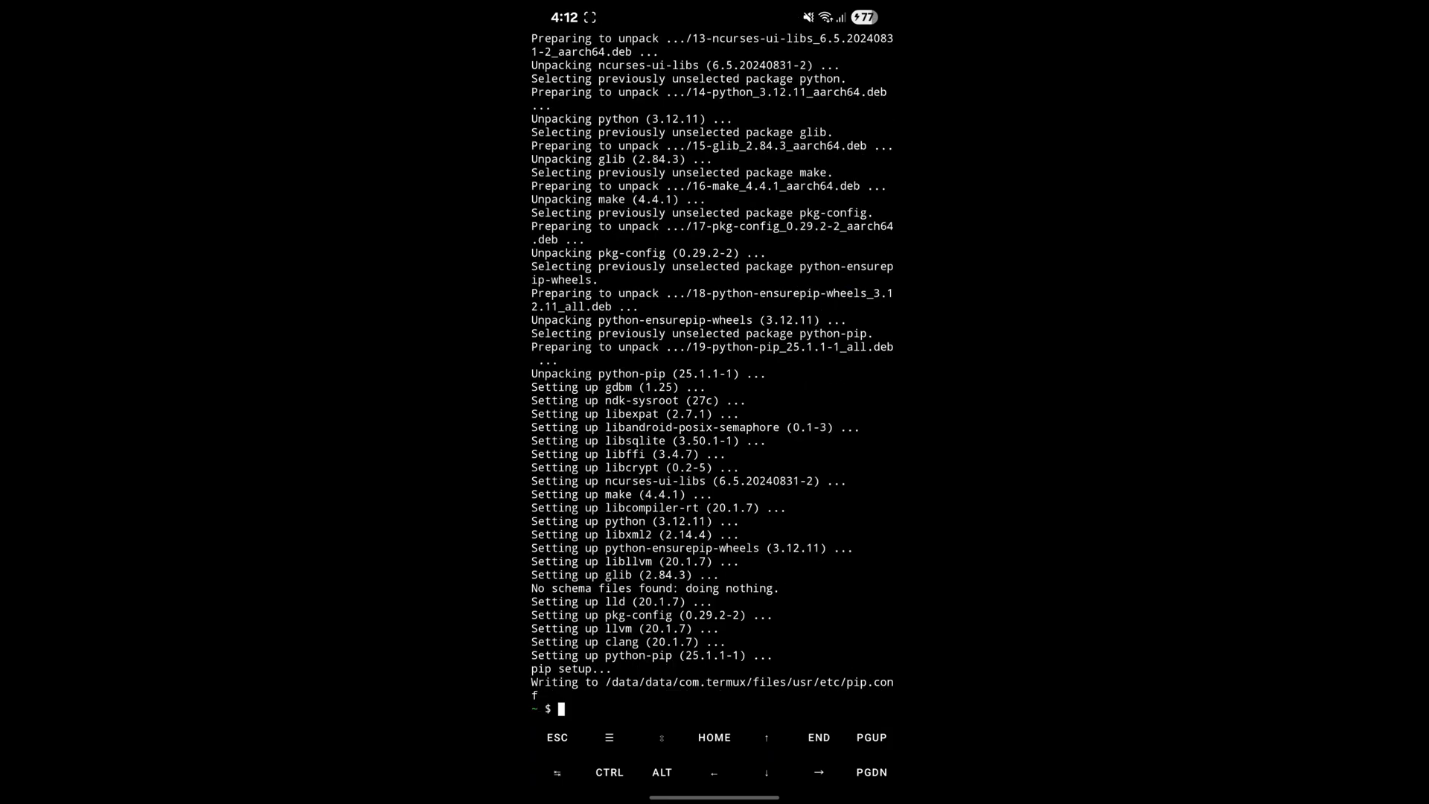
text(python3 --version)
text(pip --ve)
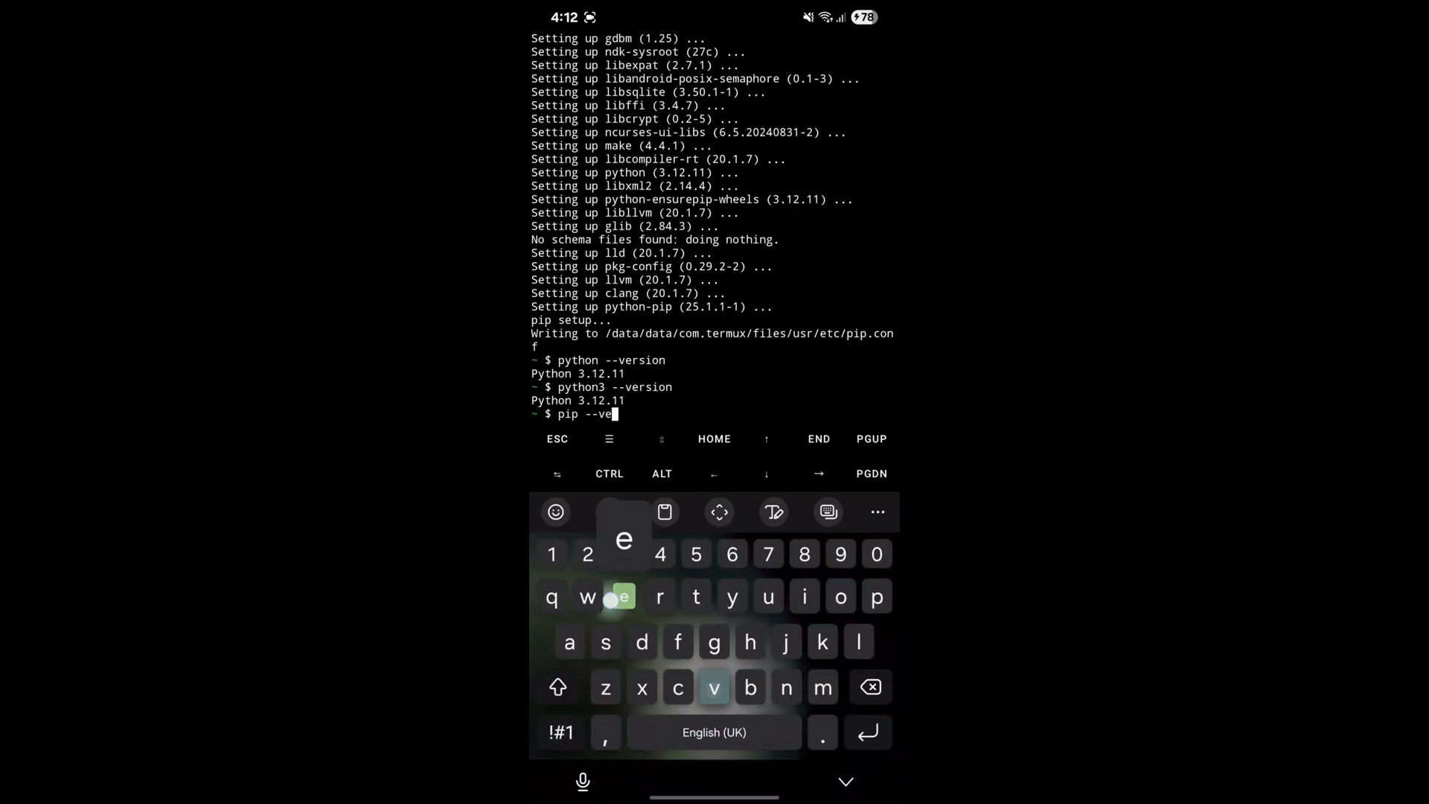
key(Enter)
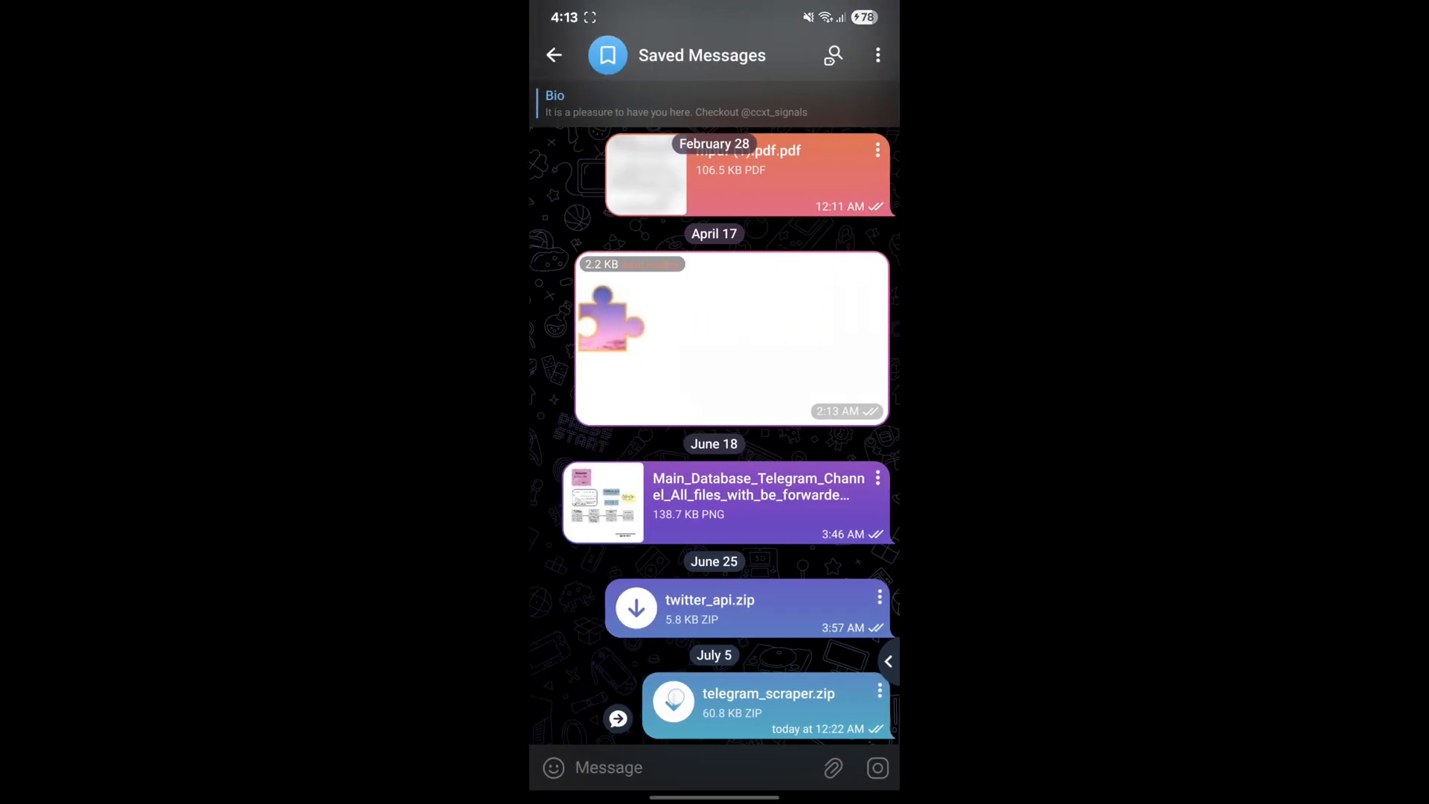
- Download telegram_scraper.zip from Saved Messages and save it to the phone's Downloads
click(673, 702)
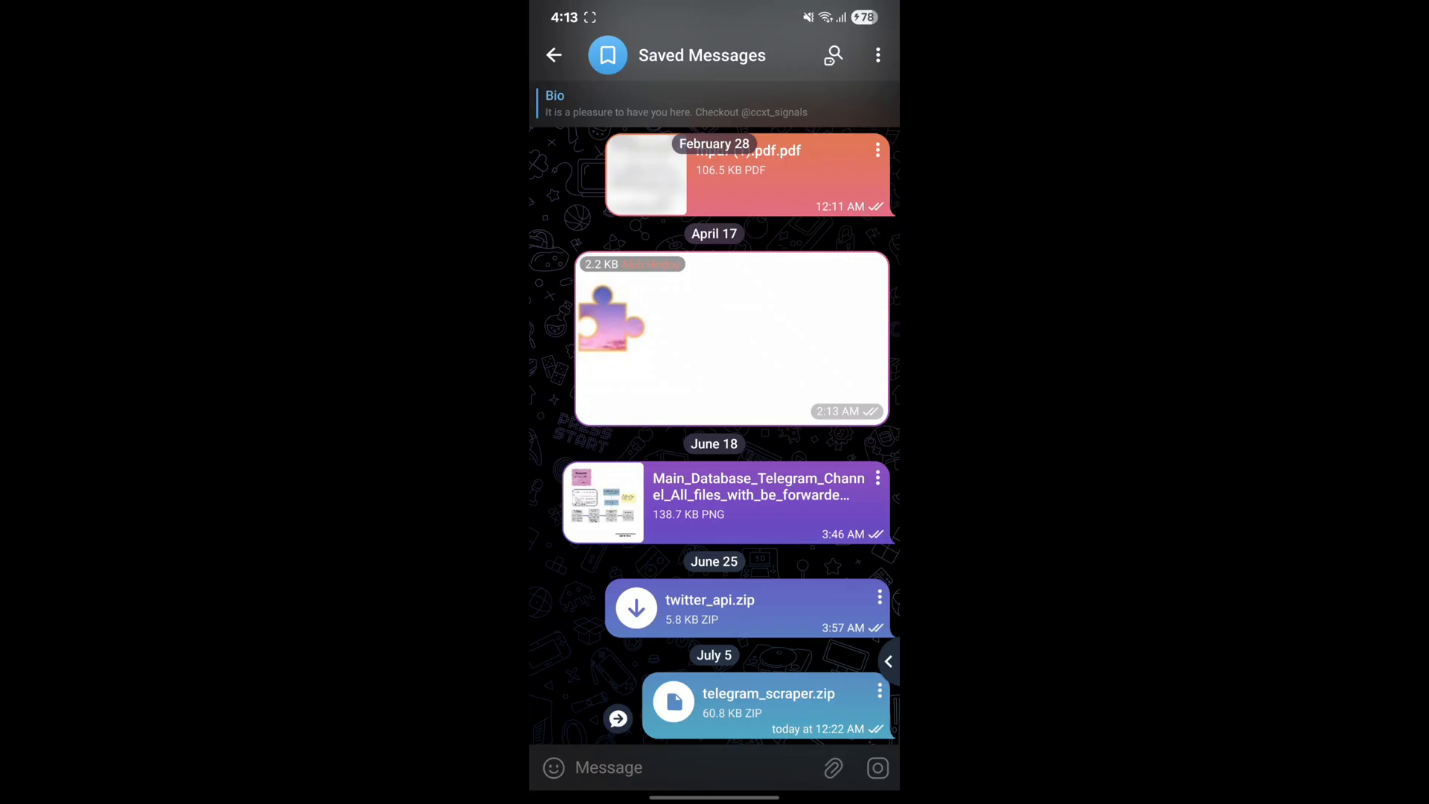
click(778, 171)
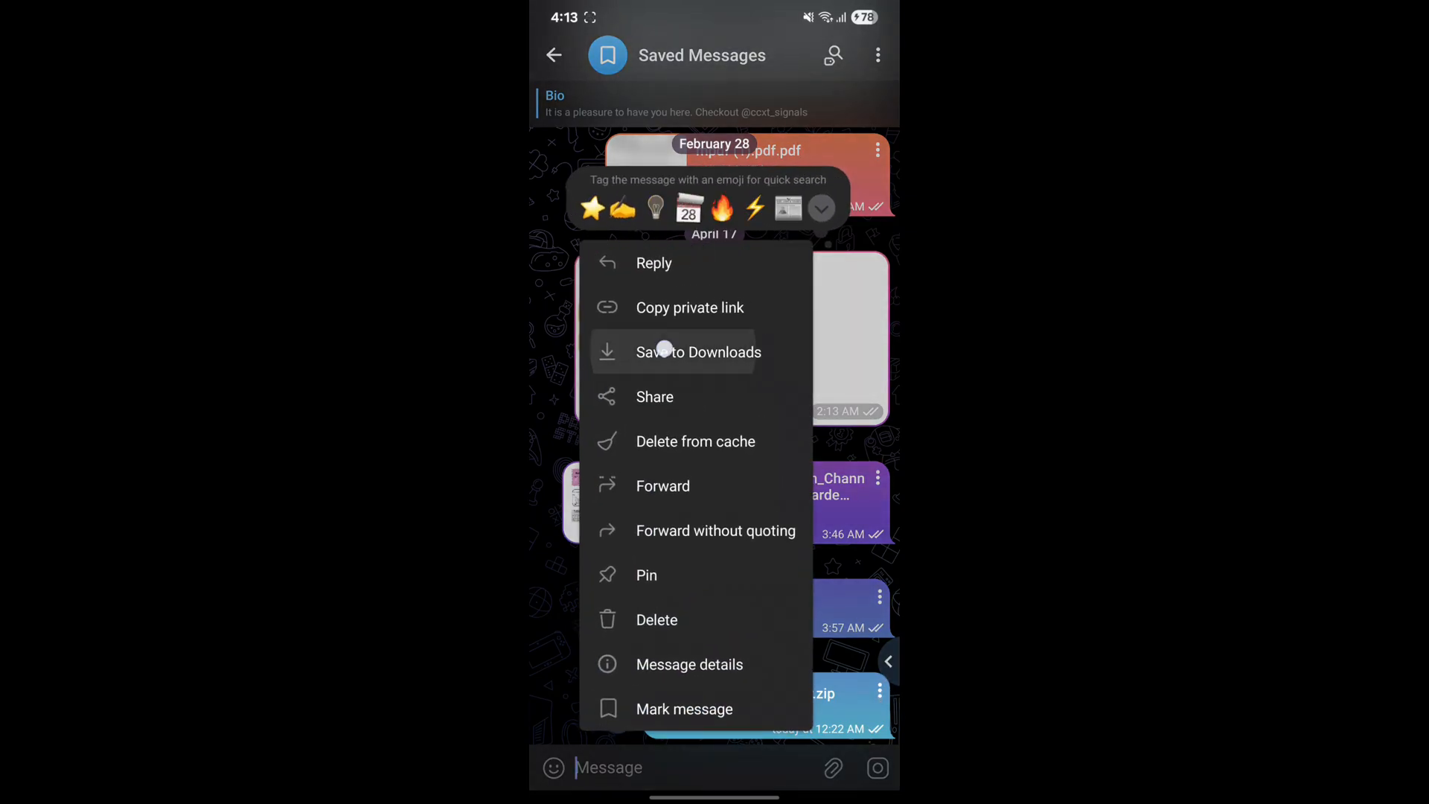
click(698, 352)
text(termux-setup-st)
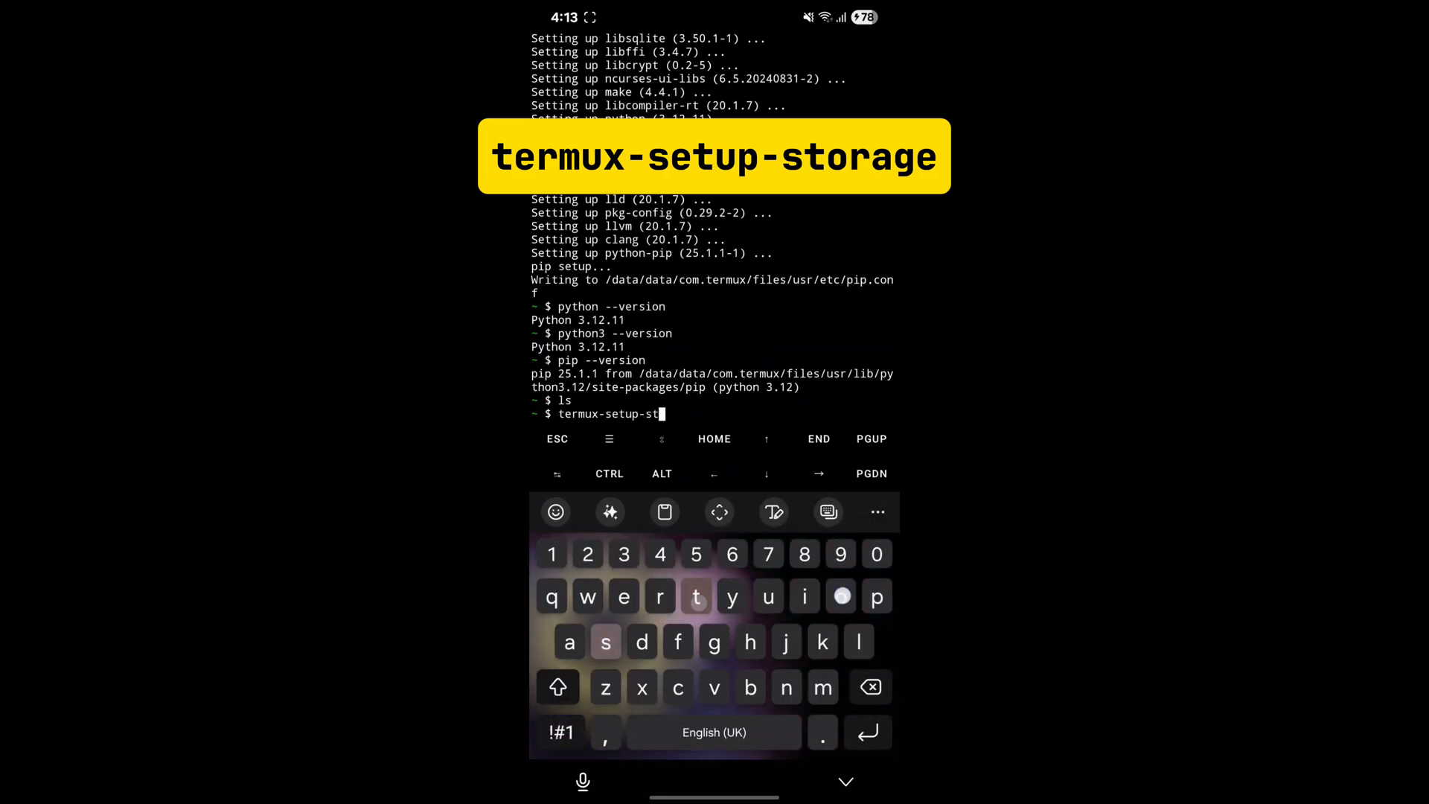
- Run termux-setup-storage and grant Termux access to all files on the phone
key(Enter)
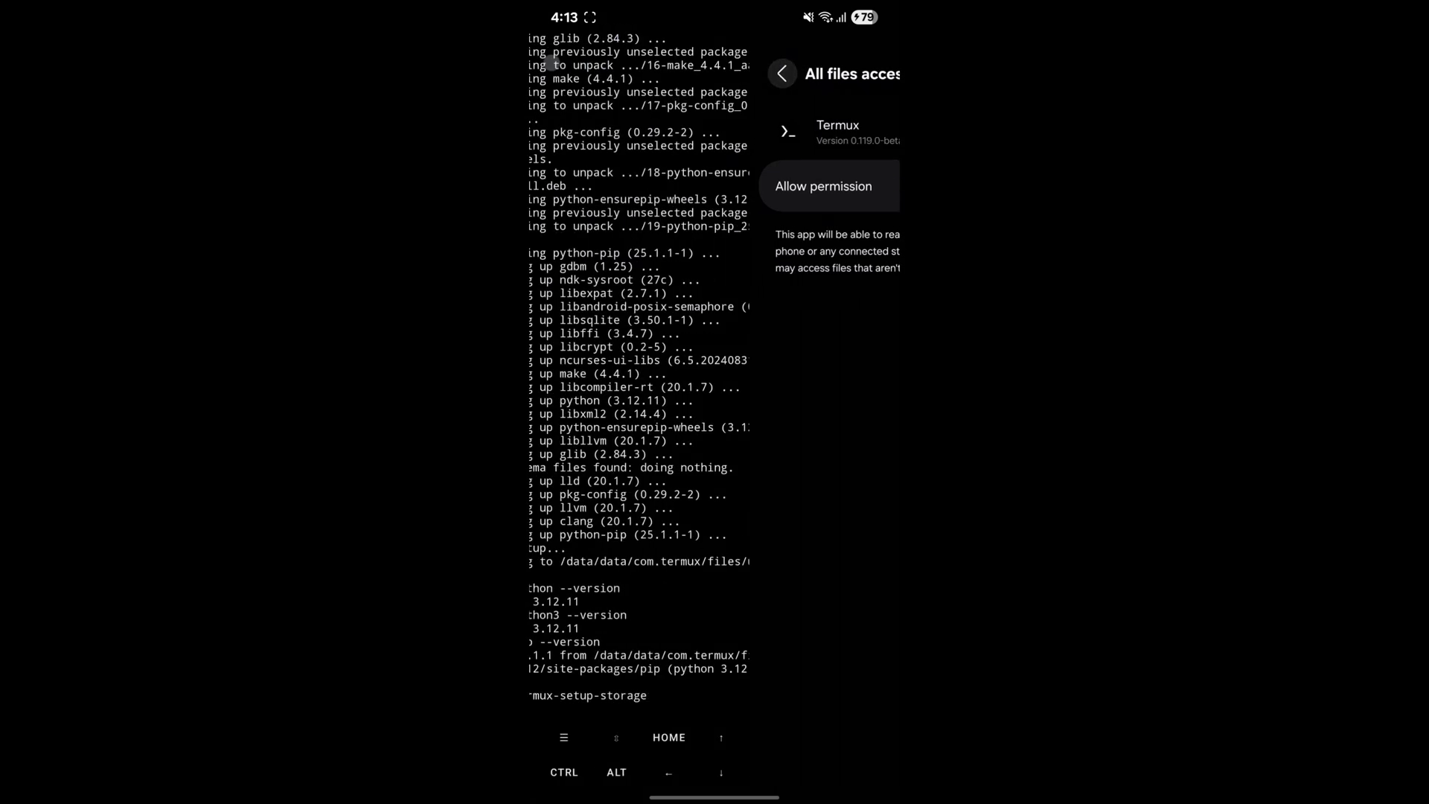
click(824, 186)
text(ls -a)
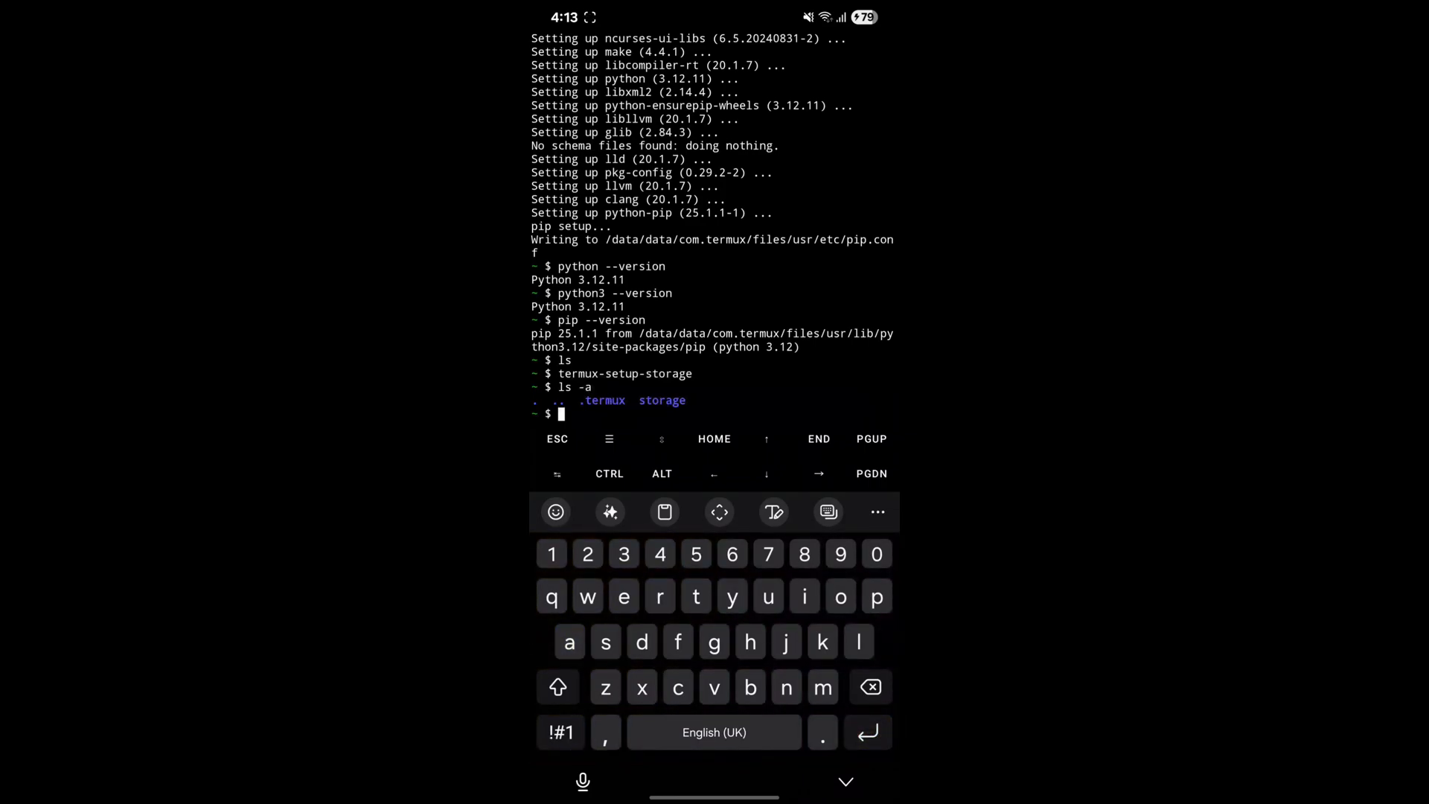
text(cd storage)
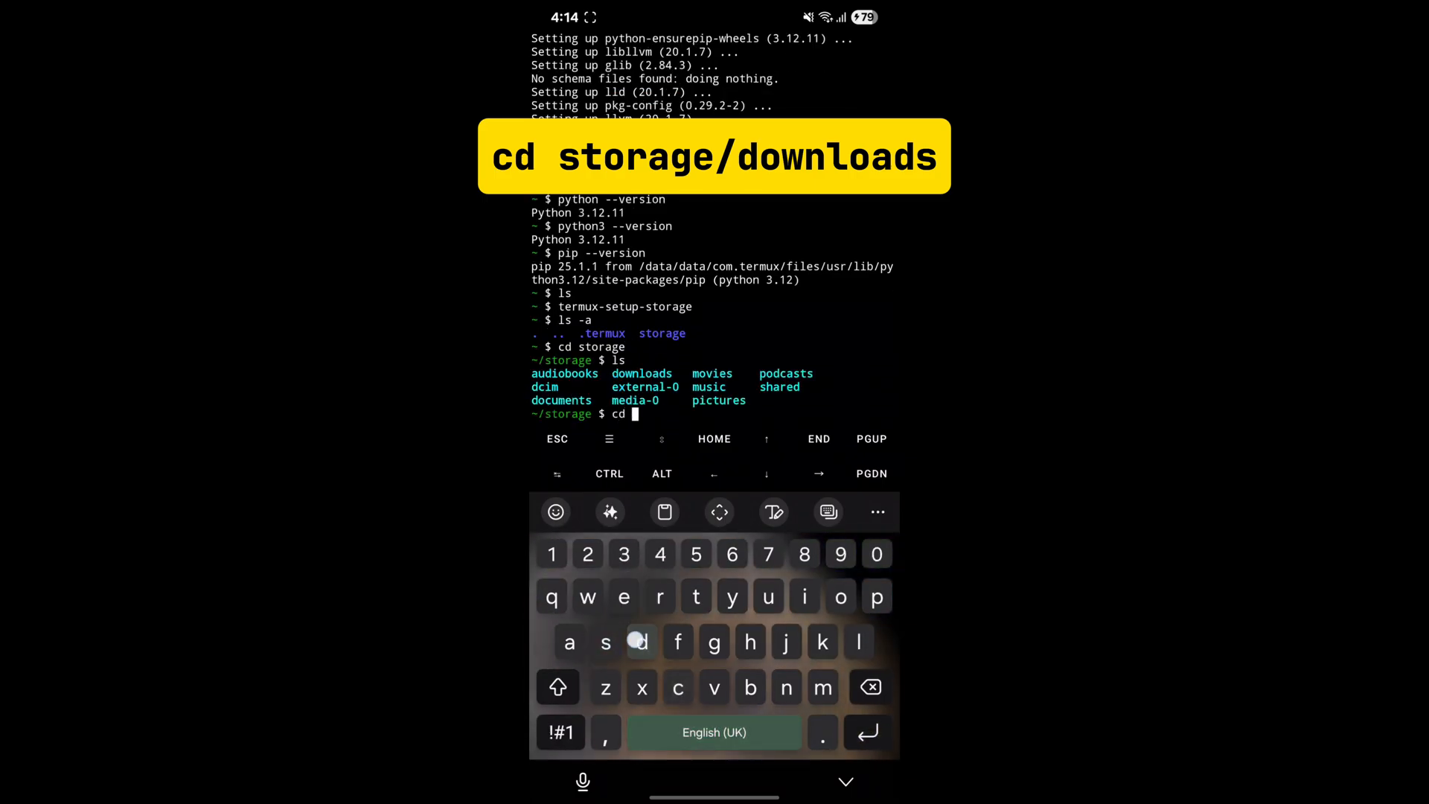
- Move telegram_scraper.zip from storage/downloads into the home directory and return home
text(downloads)
text(mv)
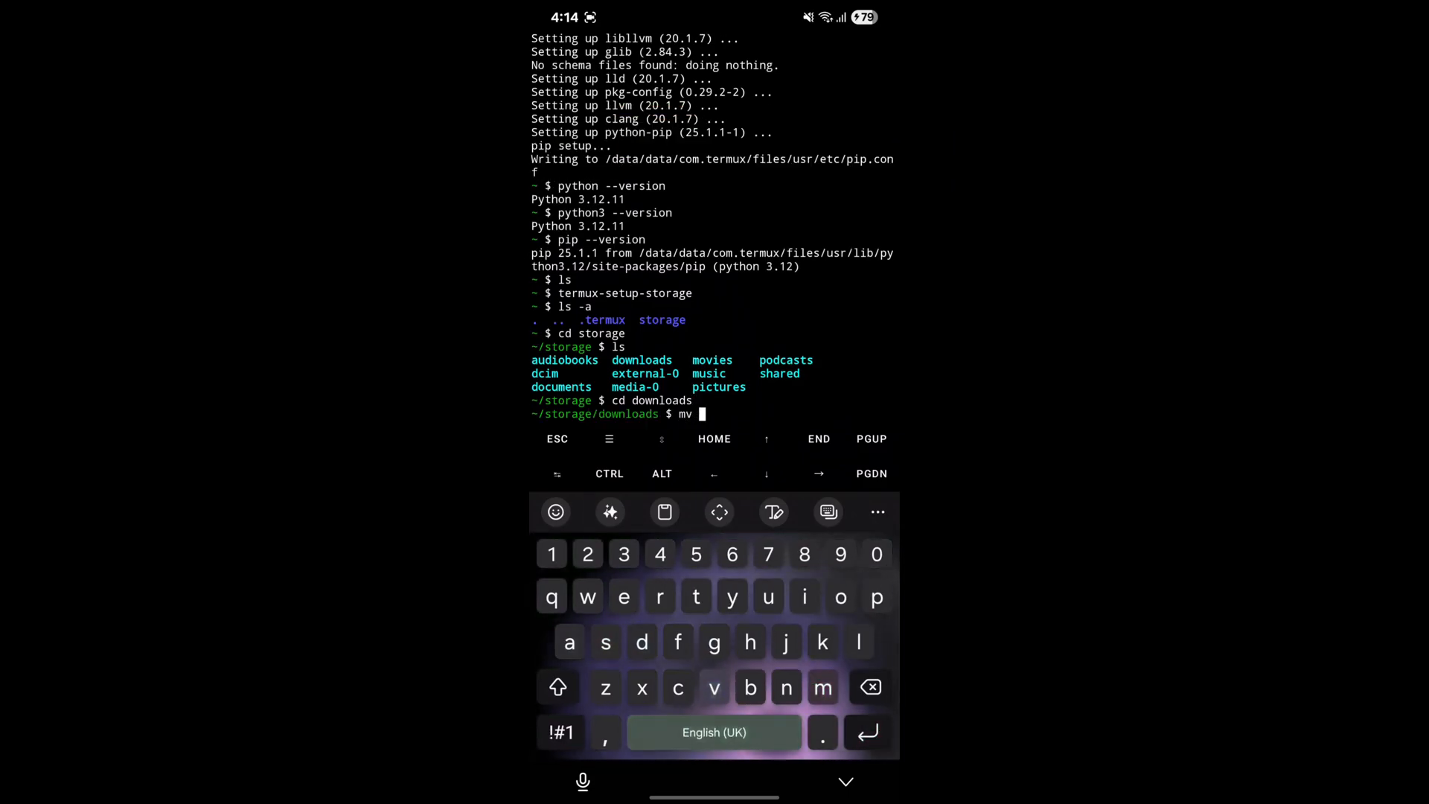
text(telegram_scraper.zip ~)
text(cd)
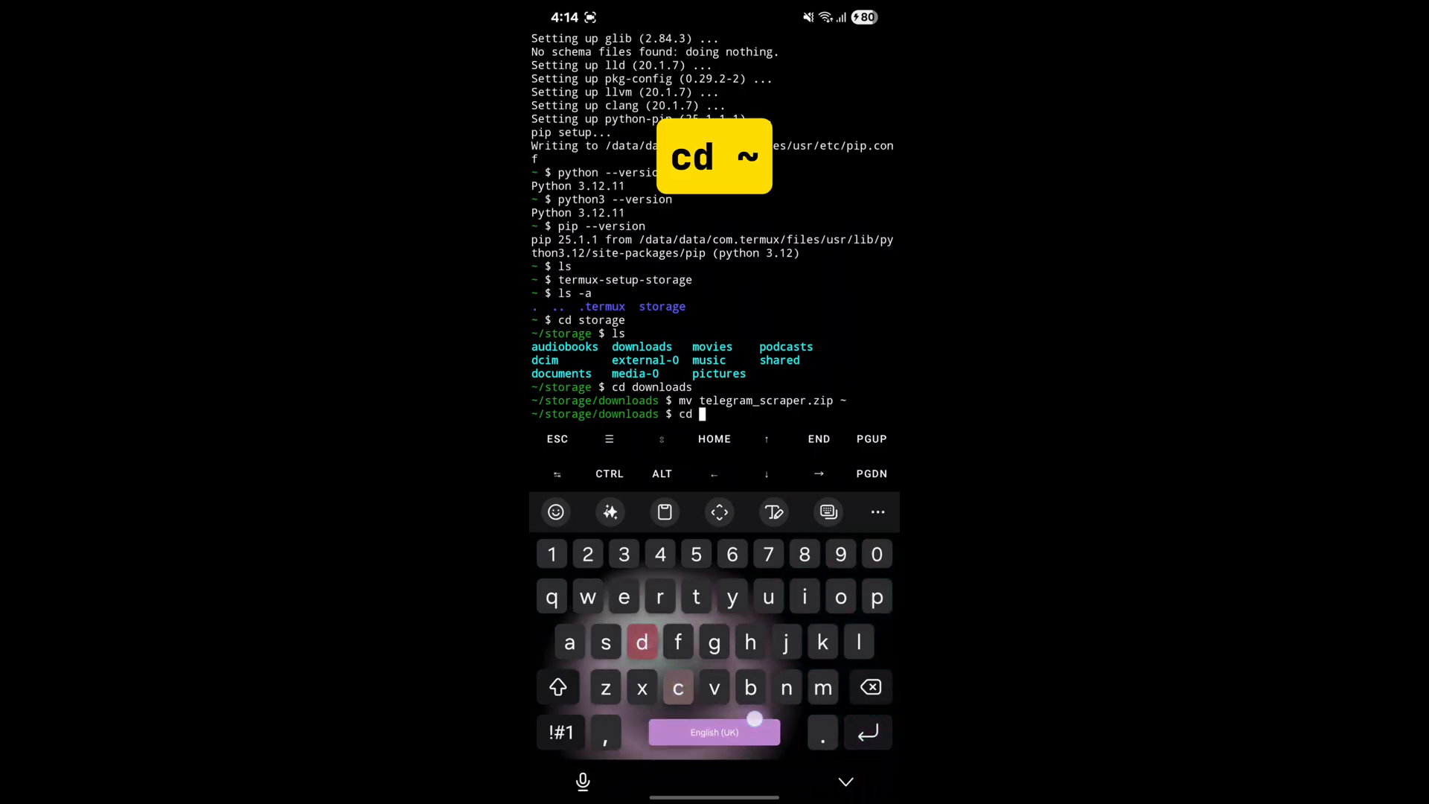
key(Enter)
text(unzip)
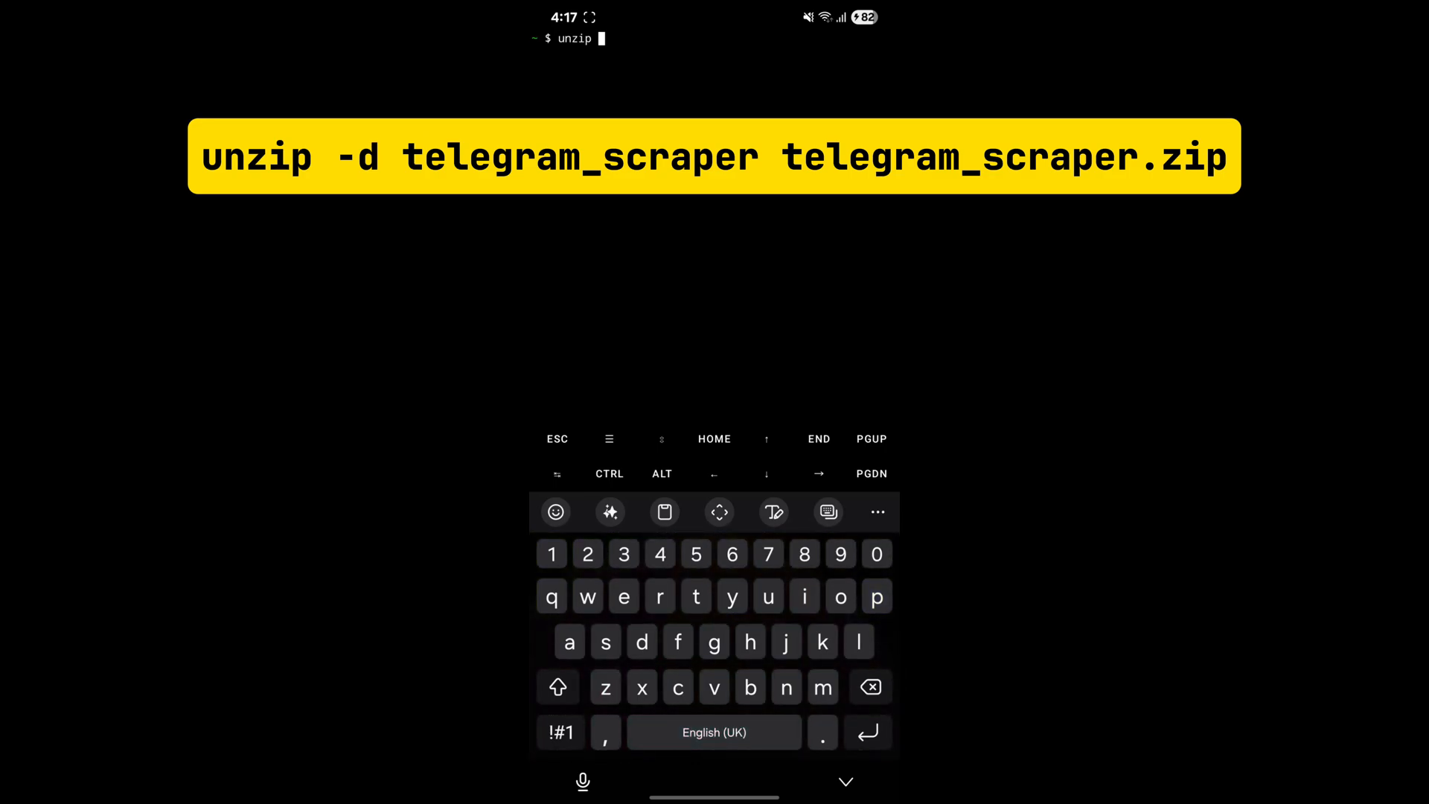
- Unzip telegram_scraper.zip into a telegram_scraper folder and list the home contents
click(560, 733)
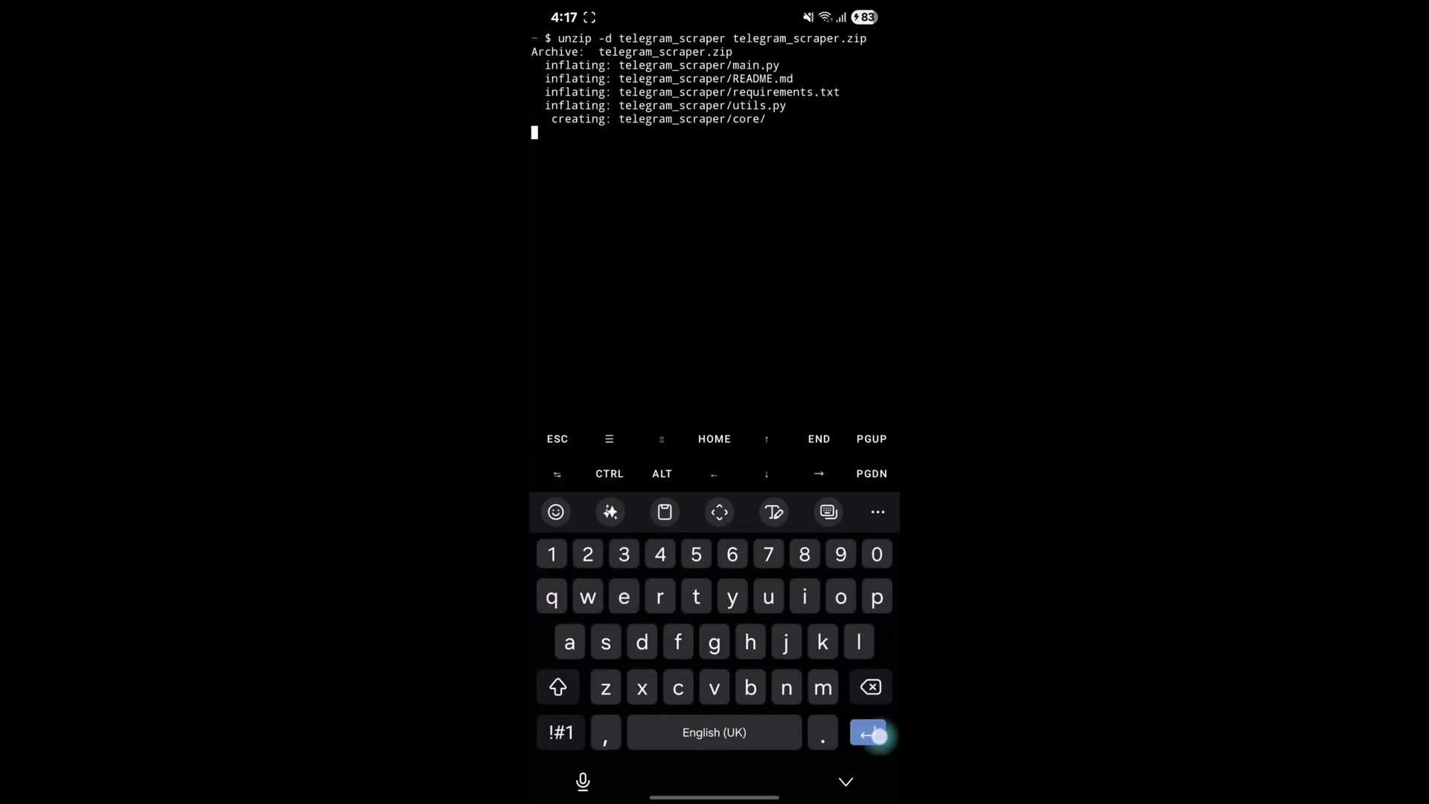
text(ls)
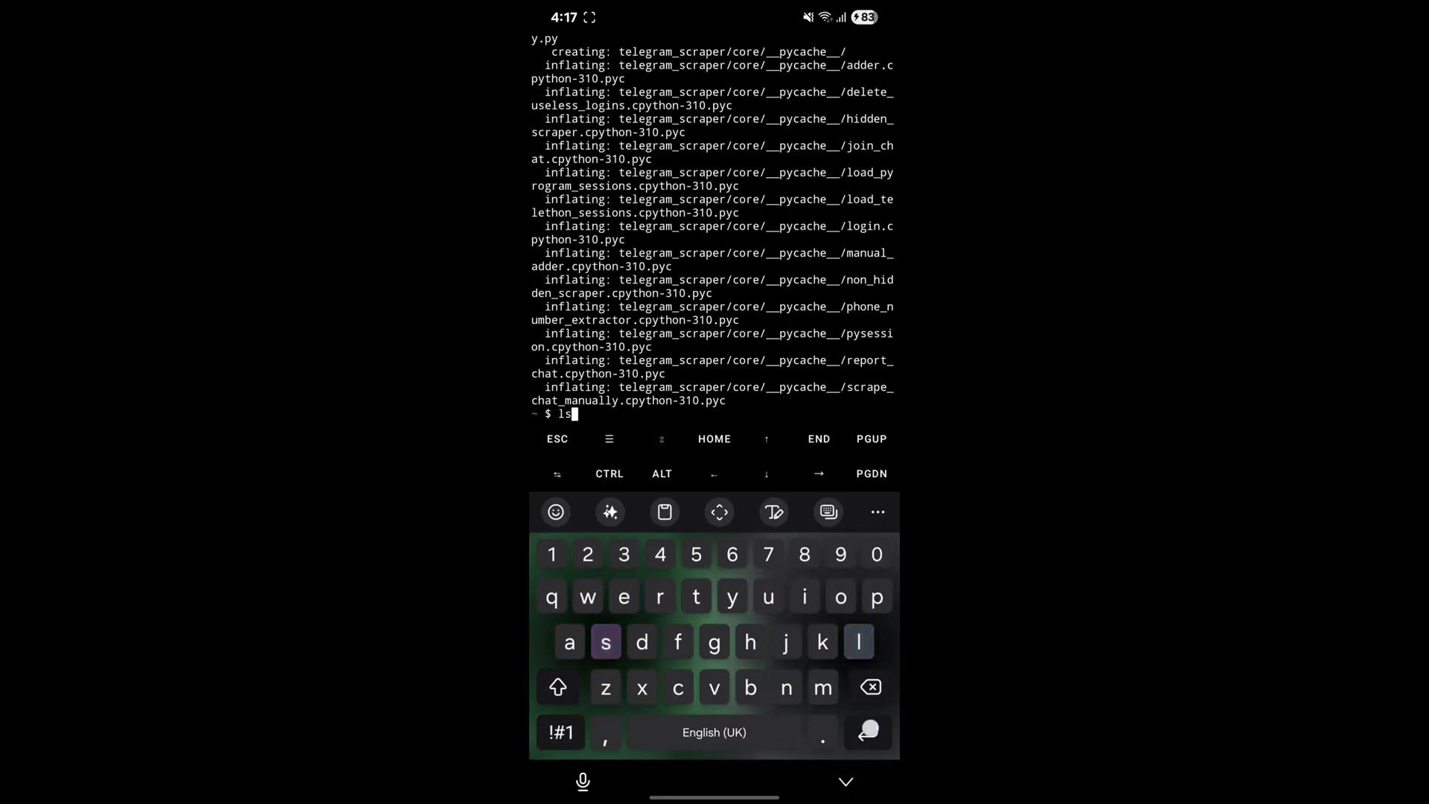
key(Enter)
text(p)
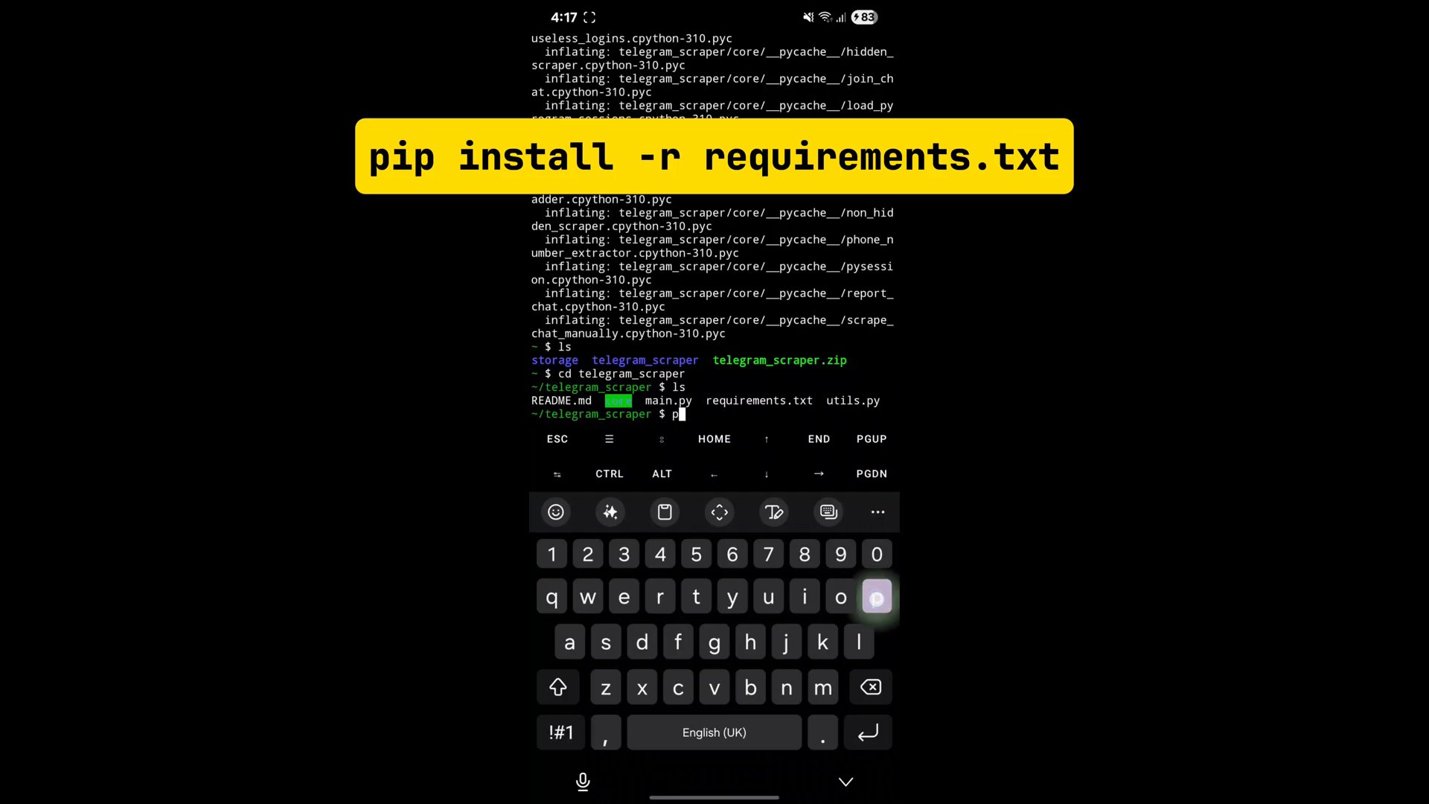
- Run pip3 install -r requirements.txt in telegram_scraper and review the aiocsv build failure
text(ip3 install -)
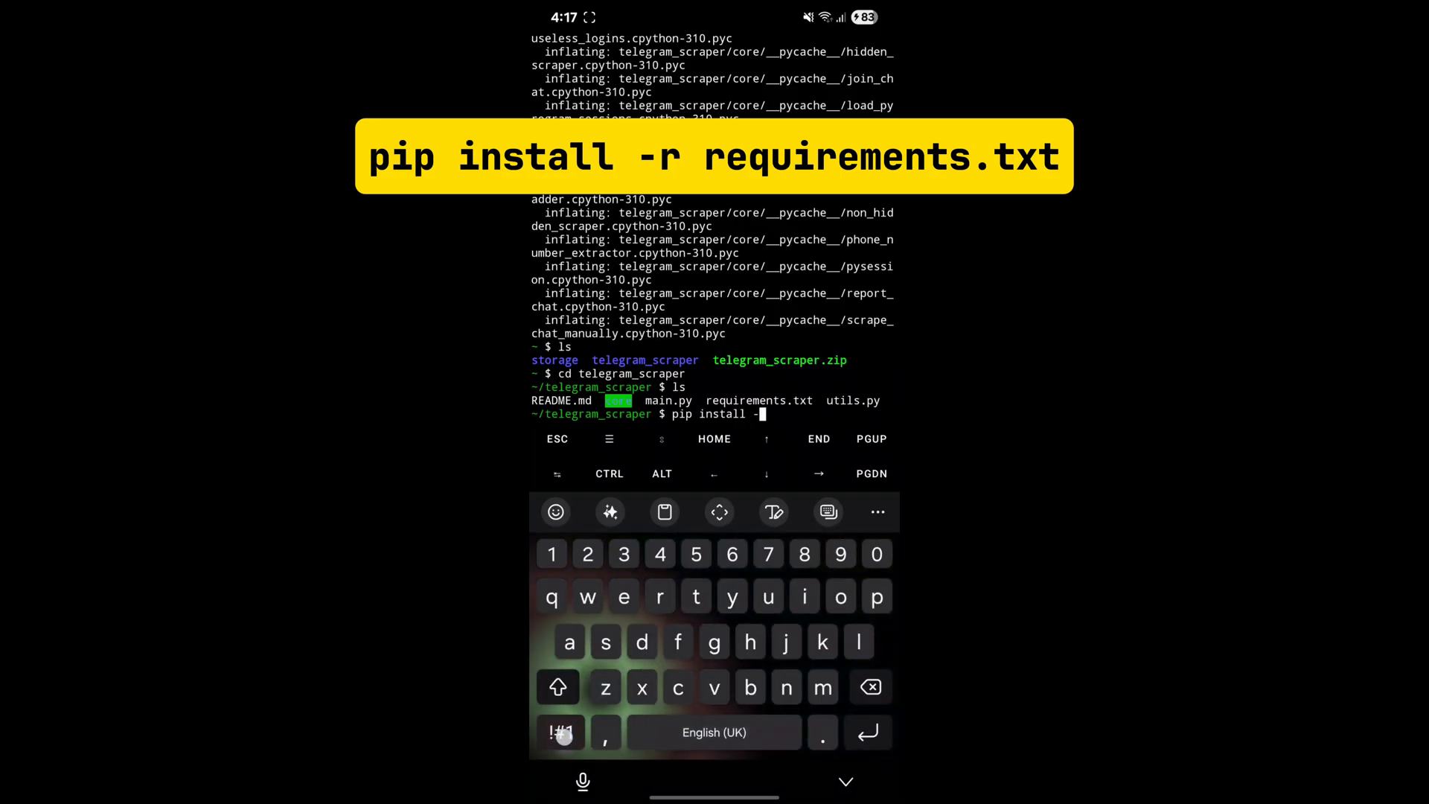
text(r requirements.txt)
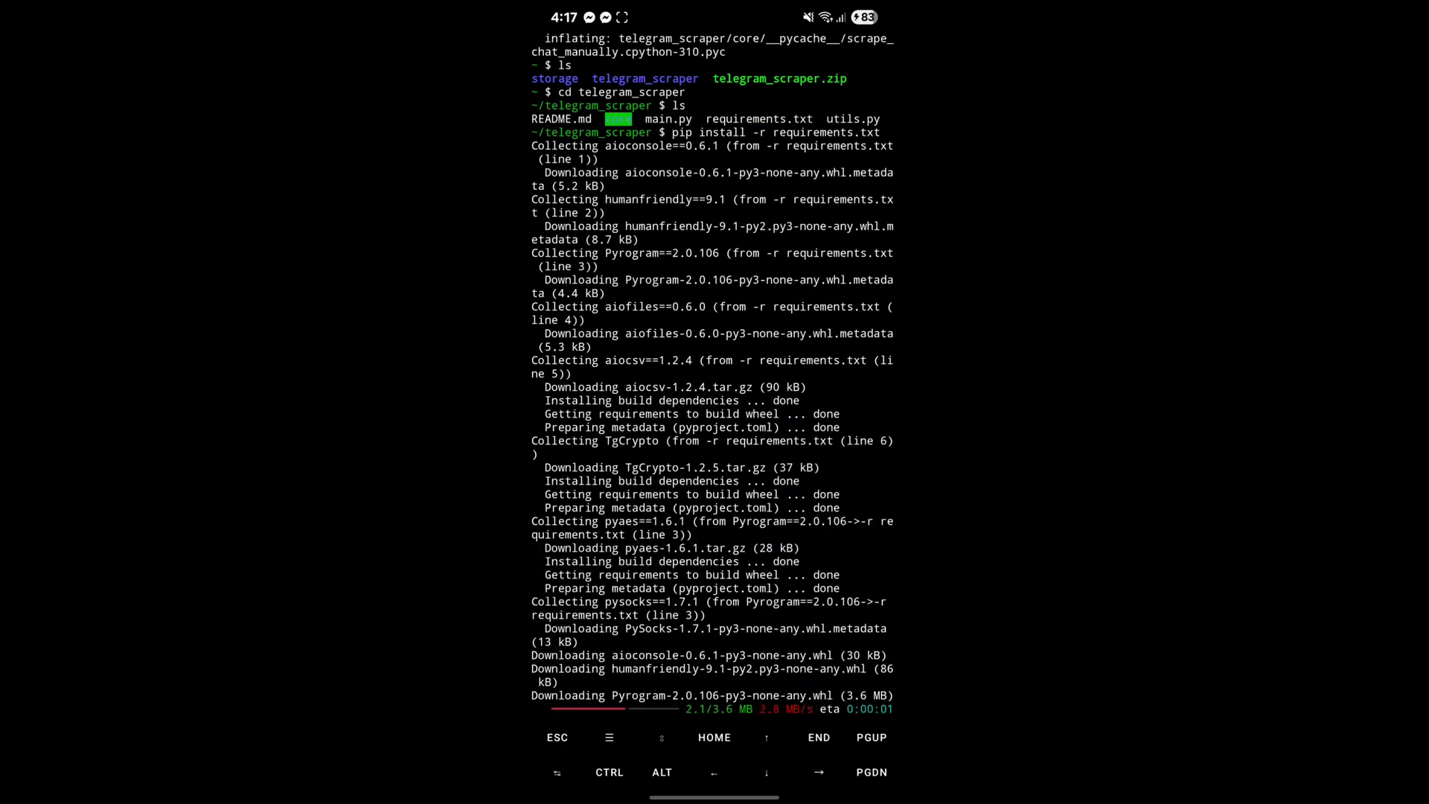
scroll(down, 3)
text(ls)
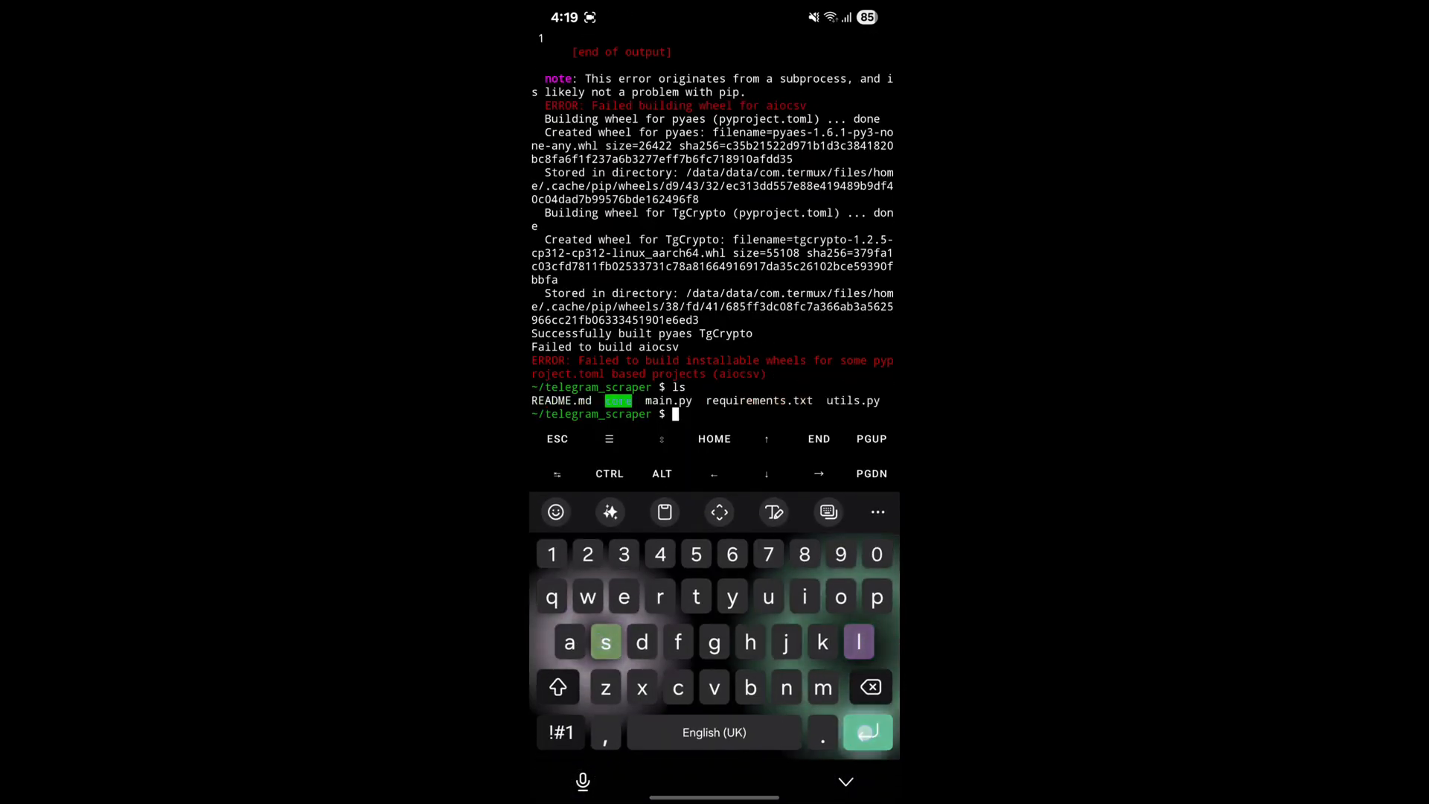
- Install nano, edit requirements.txt, and rerun pip install so Pyrogram, TgCrypto and the rest install
text(pkg inst)
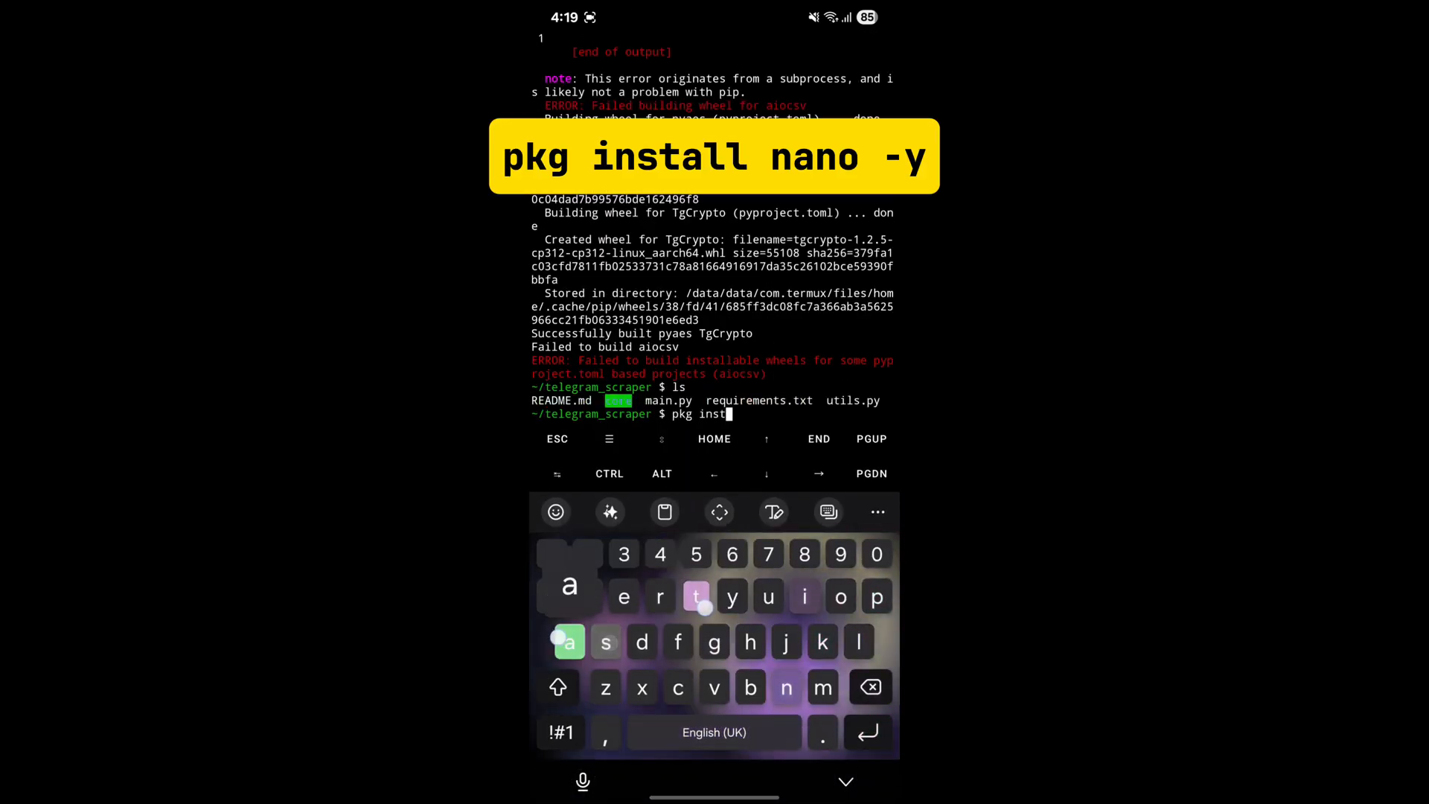
text(all nano)
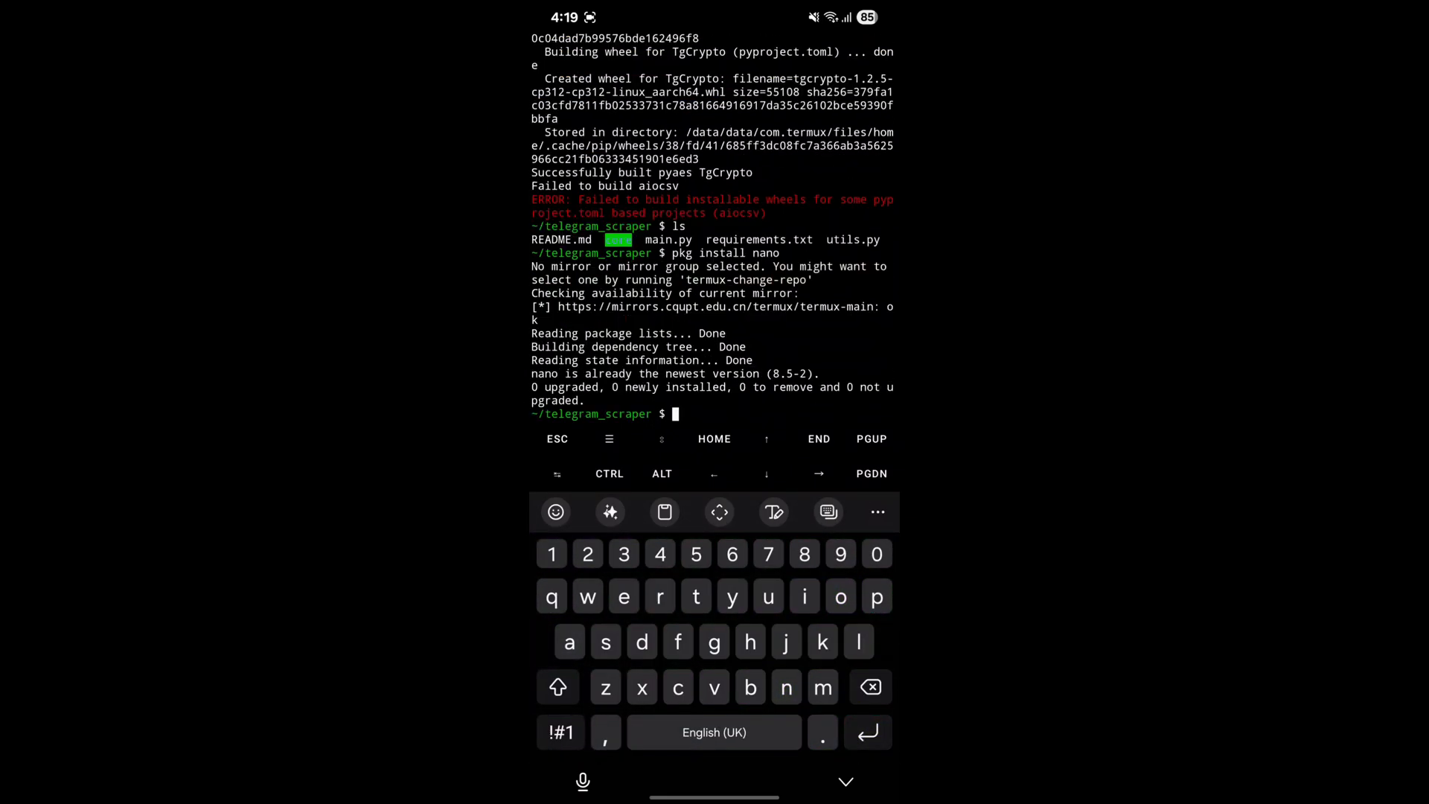
text(nano requirements.txt)
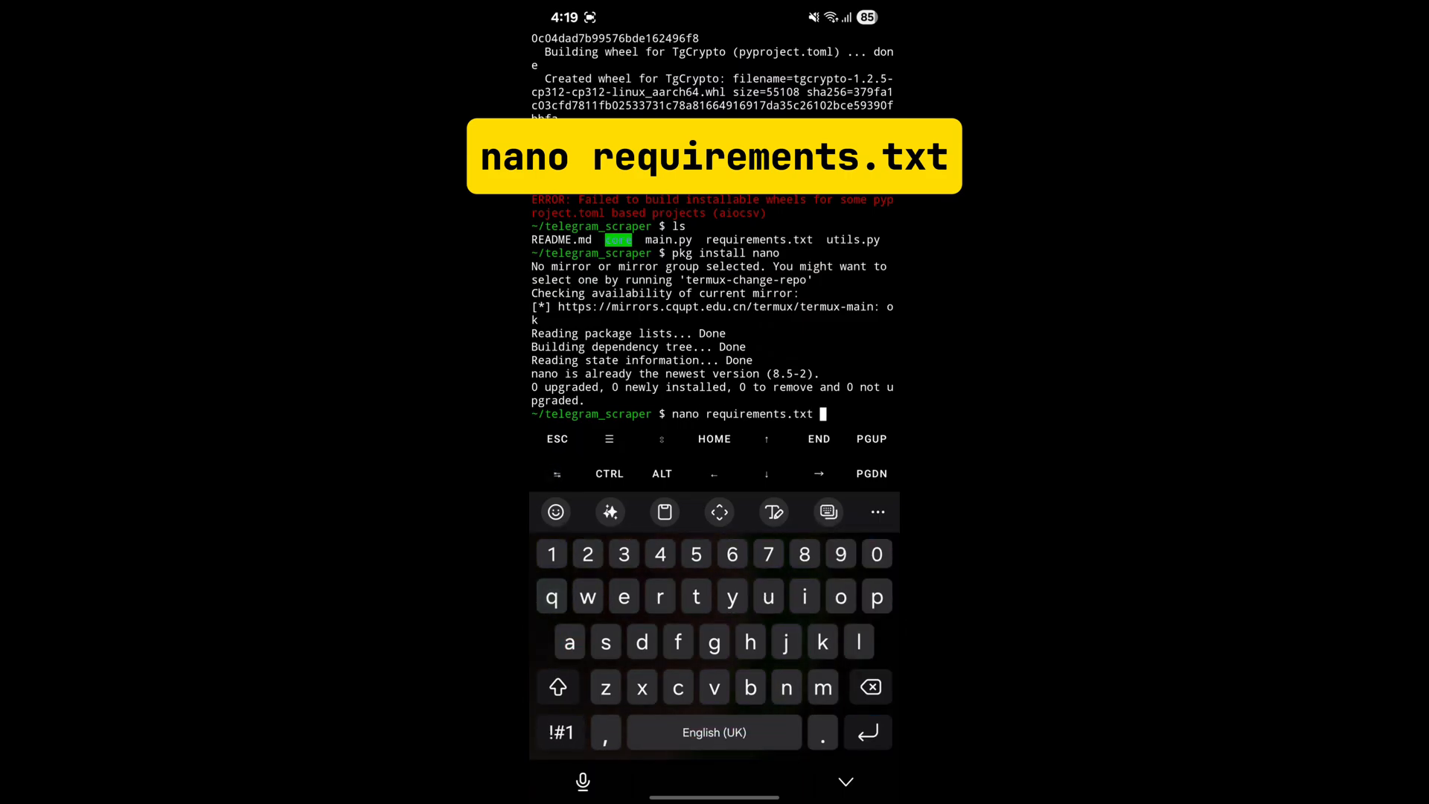
key(Enter)
text(pip install -r requirements.txt)
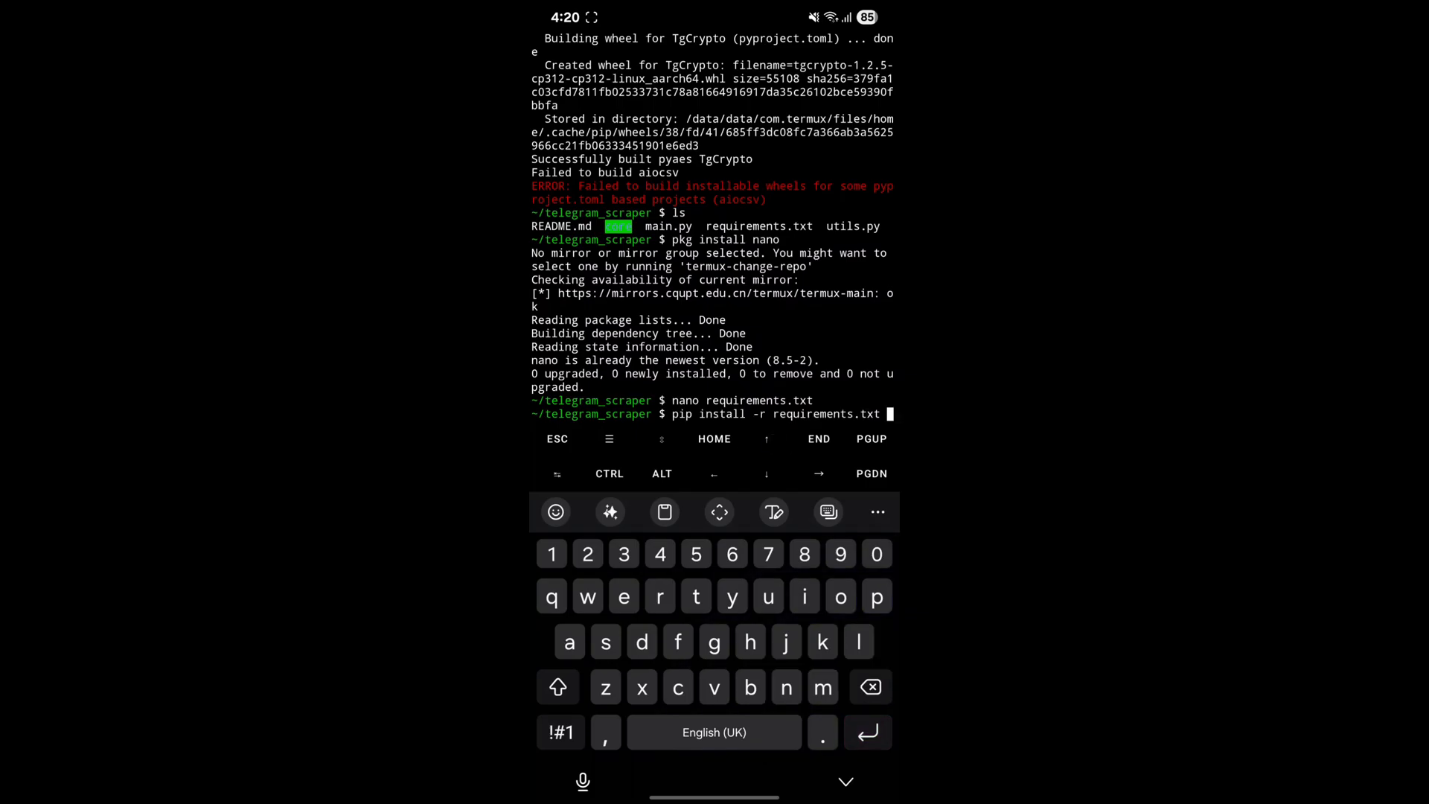
key(Enter)
text(p)
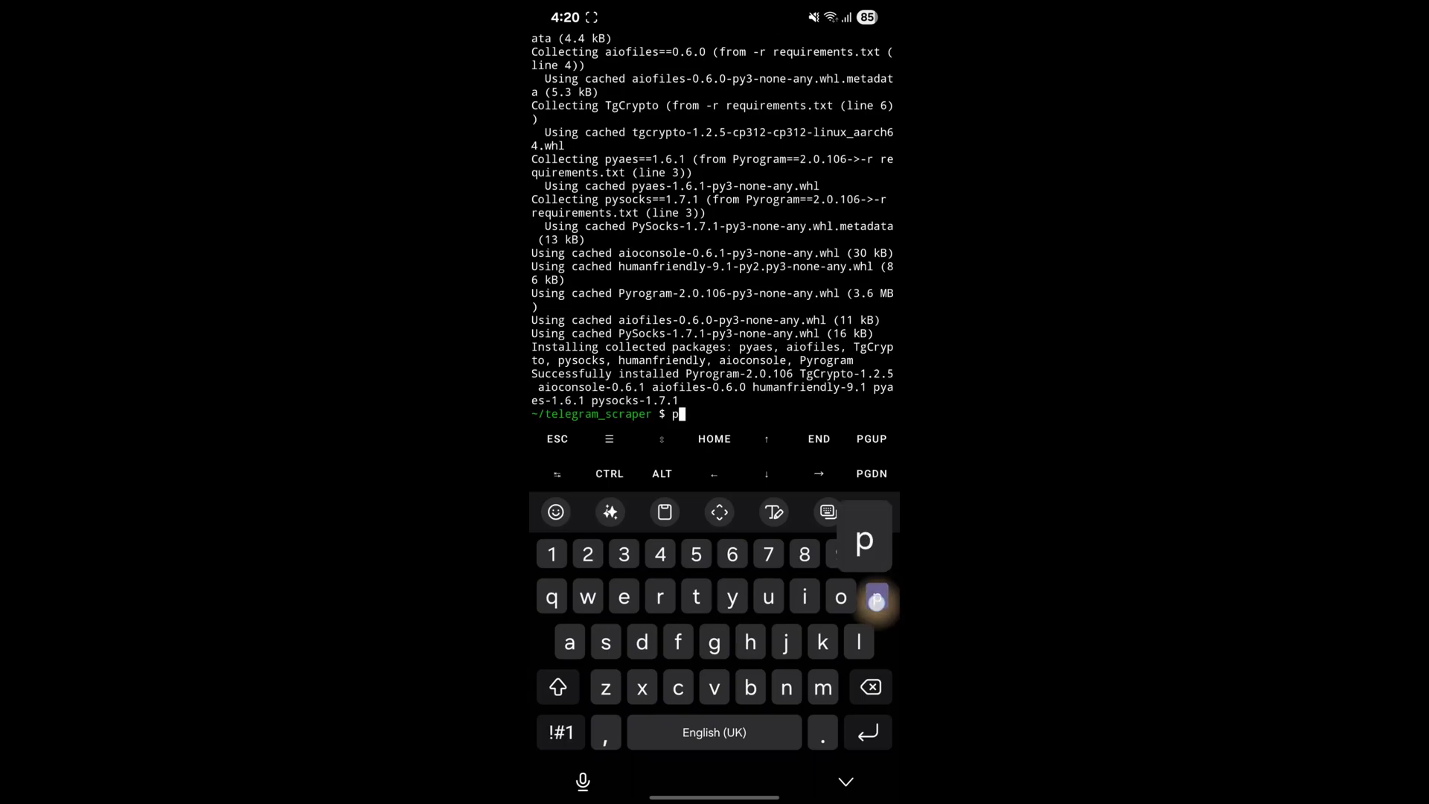
- Run pip install --no-binary :all: aiocsv to build aiocsv 1.3.2 from source, then list the folder
text(ip install)
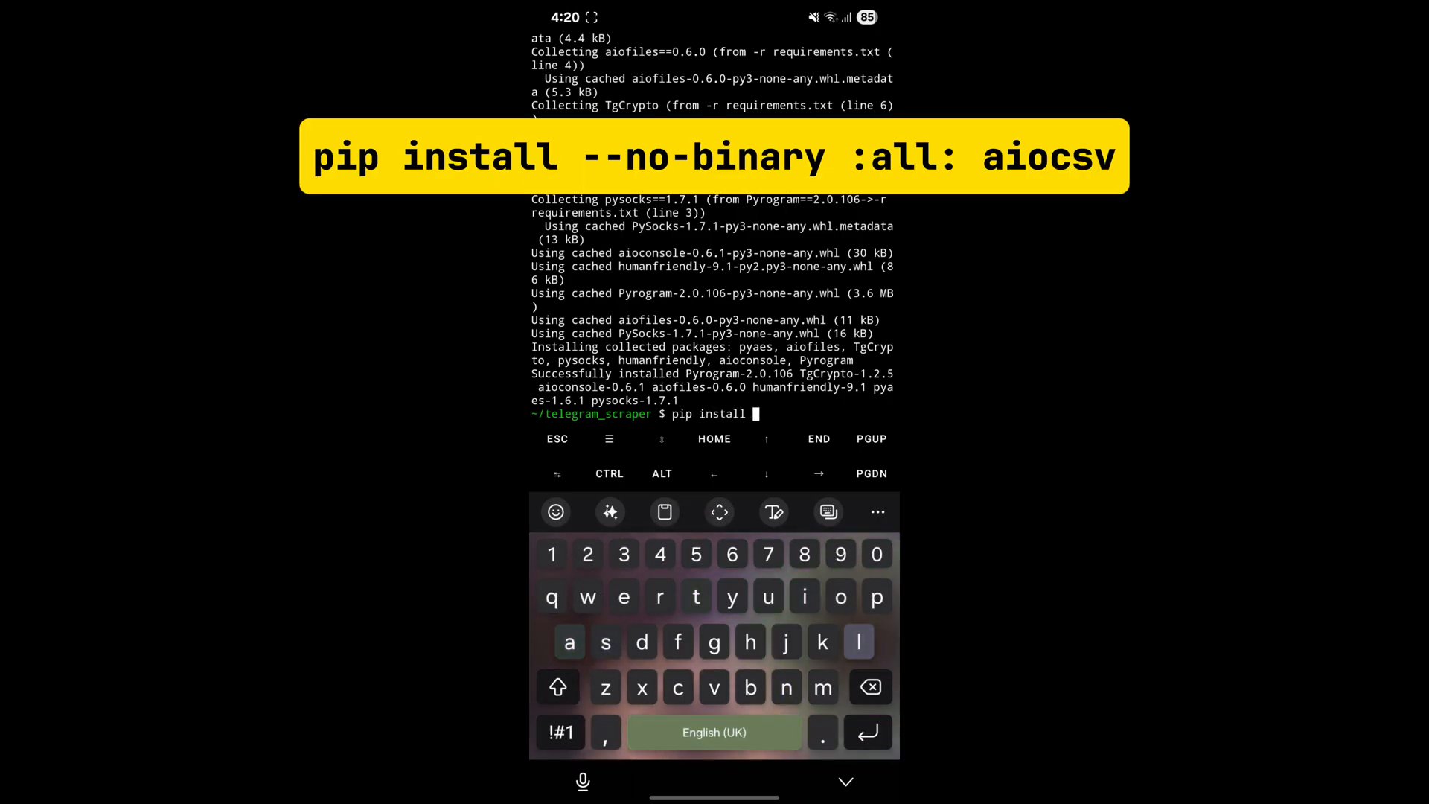
text(--)
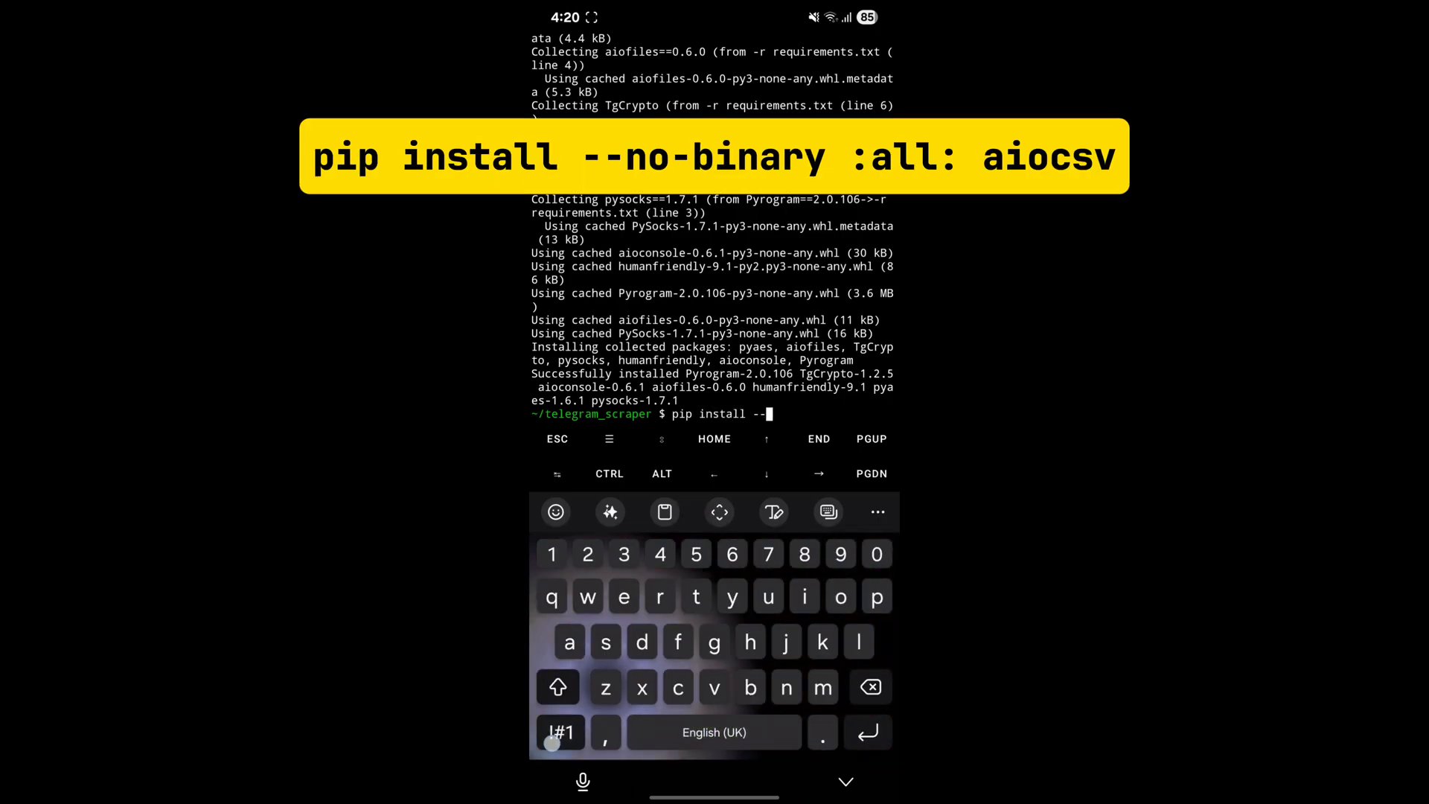
text(no-)
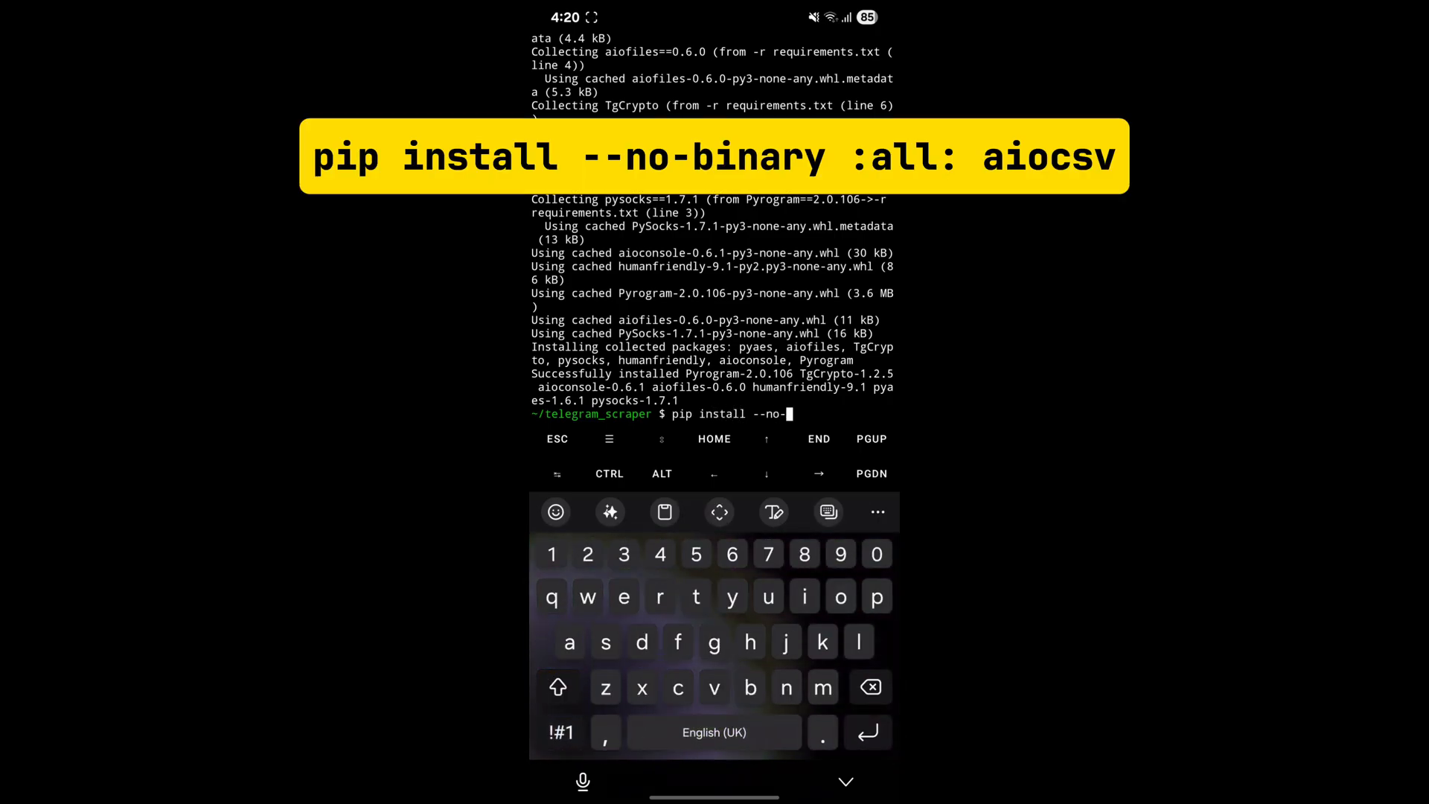
text(bu)
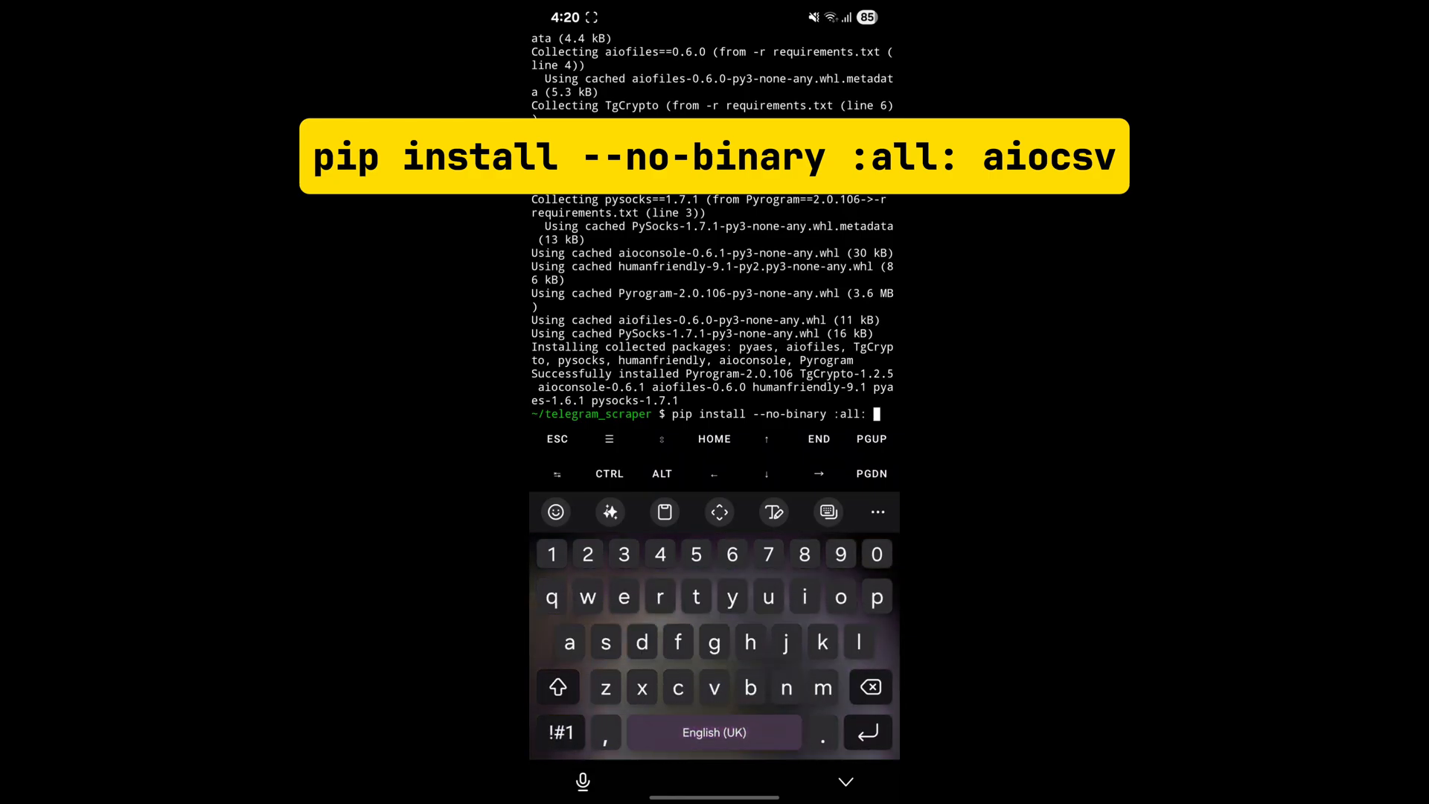
text(aio)
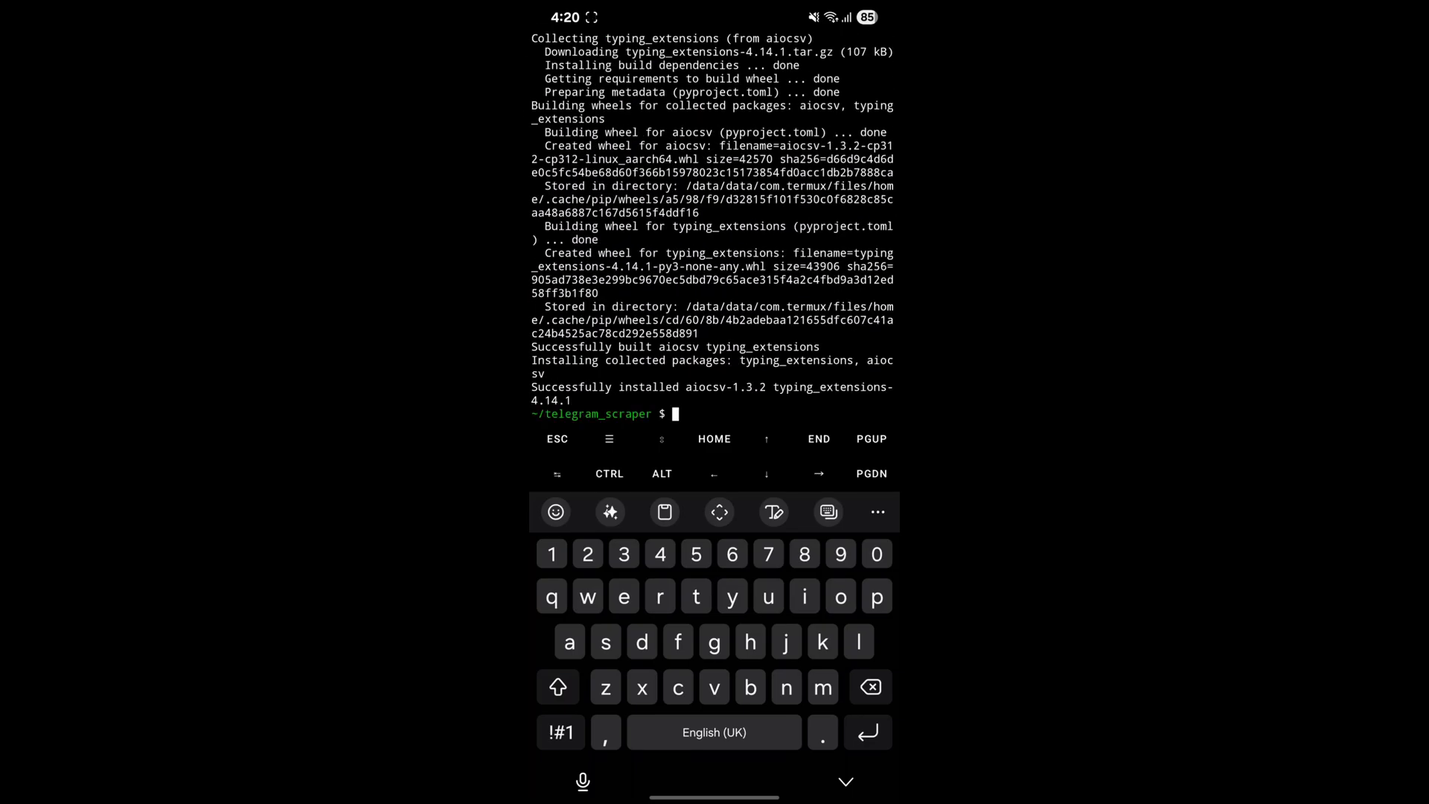
text(ls)
text(python ma)
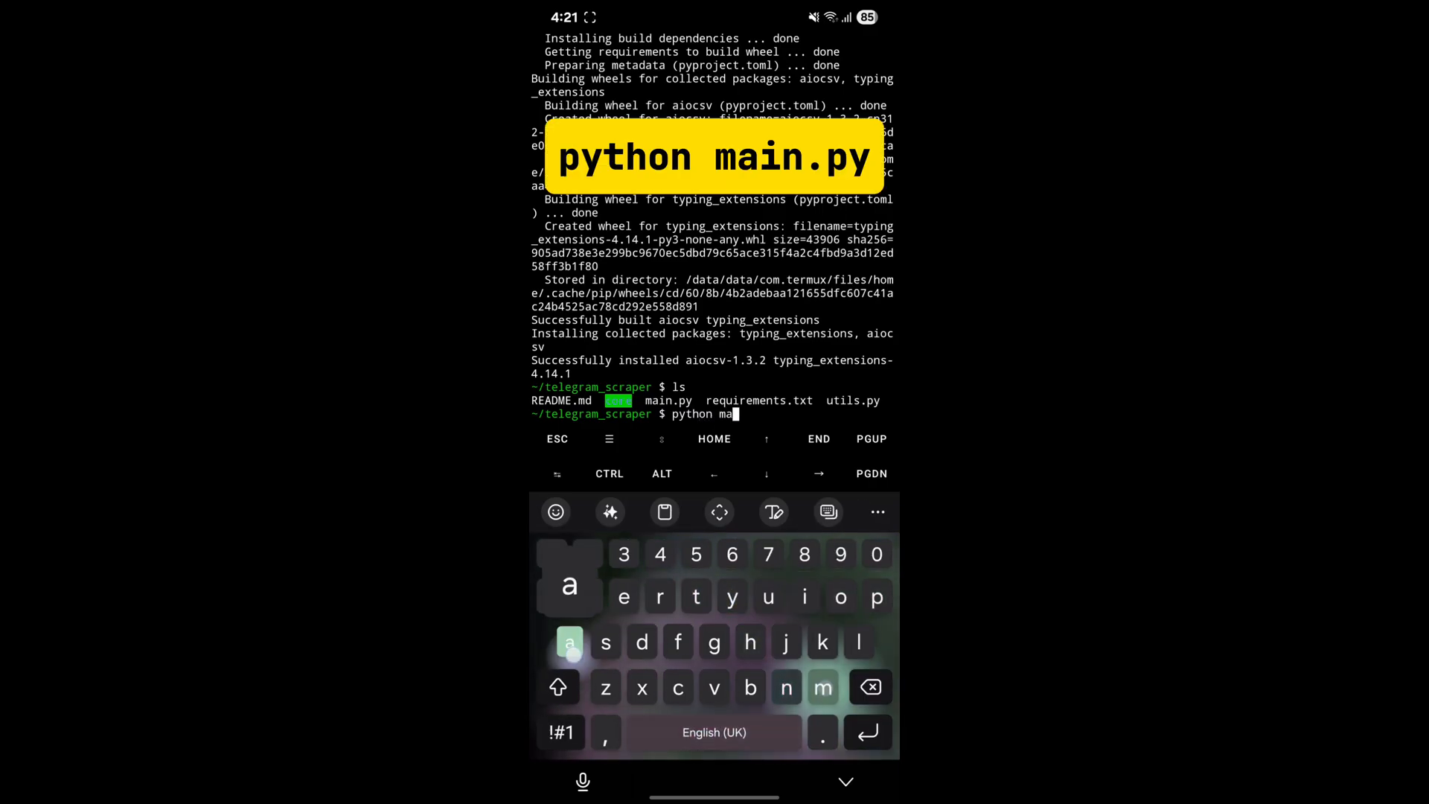
- Launch the scraper with python main.py
text(in.py)
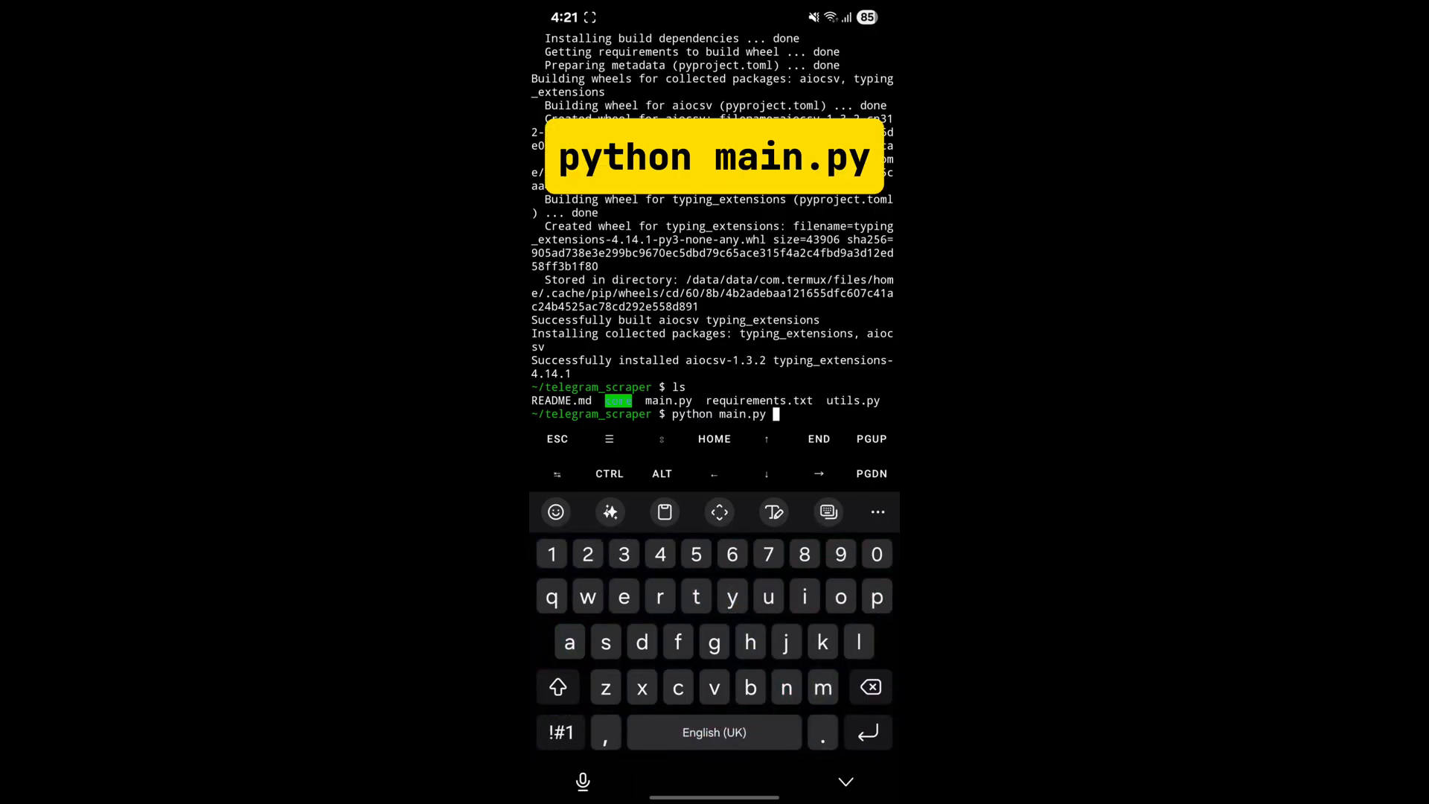